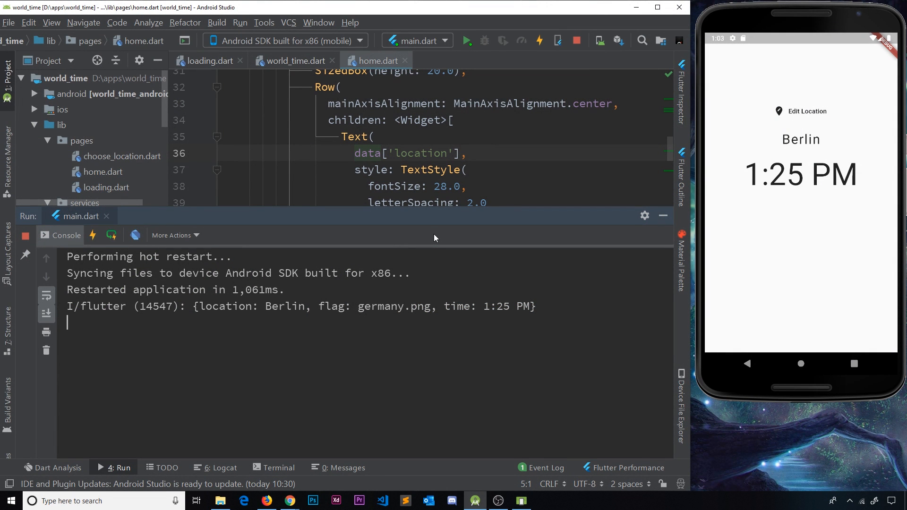
{"action": "mouse_move", "coordinate": [116, 249]}
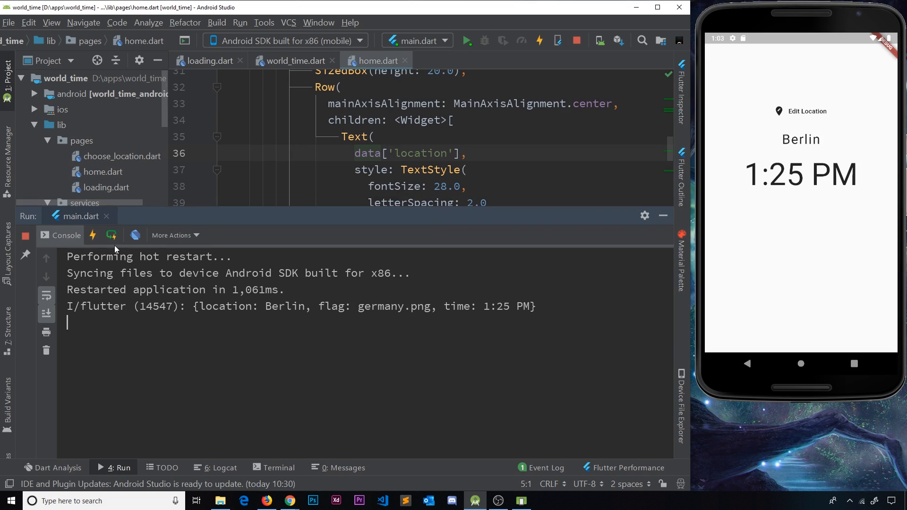
{"action": "mouse_move", "coordinate": [831, 110]}
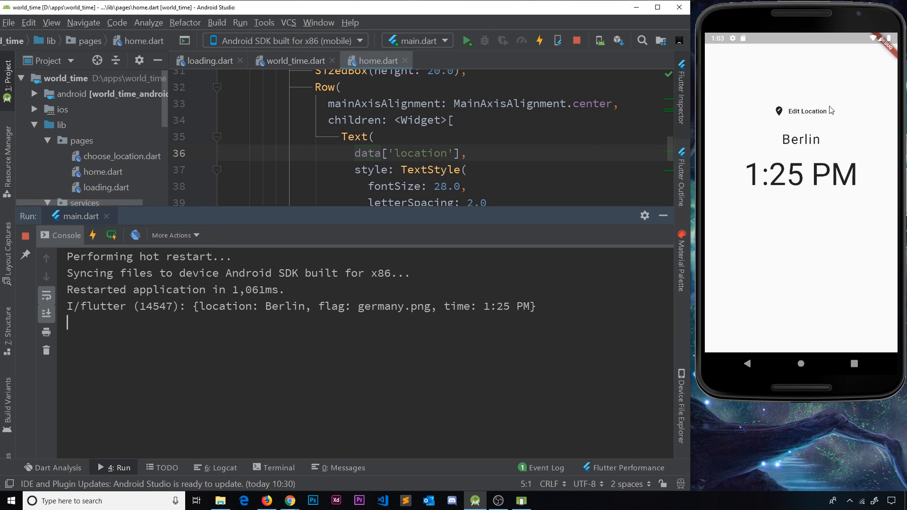
{"action": "mouse_move", "coordinate": [788, 184]}
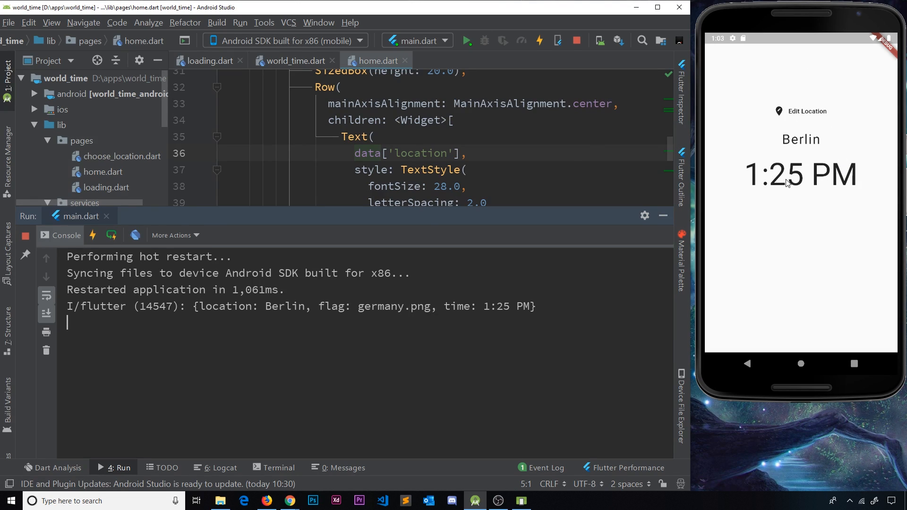
{"action": "mouse_move", "coordinate": [816, 161]}
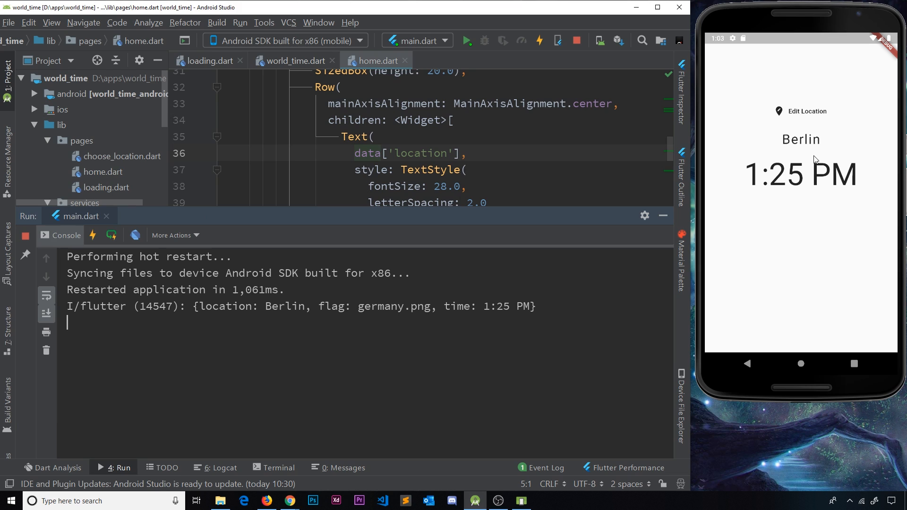
{"action": "mouse_move", "coordinate": [119, 238]}
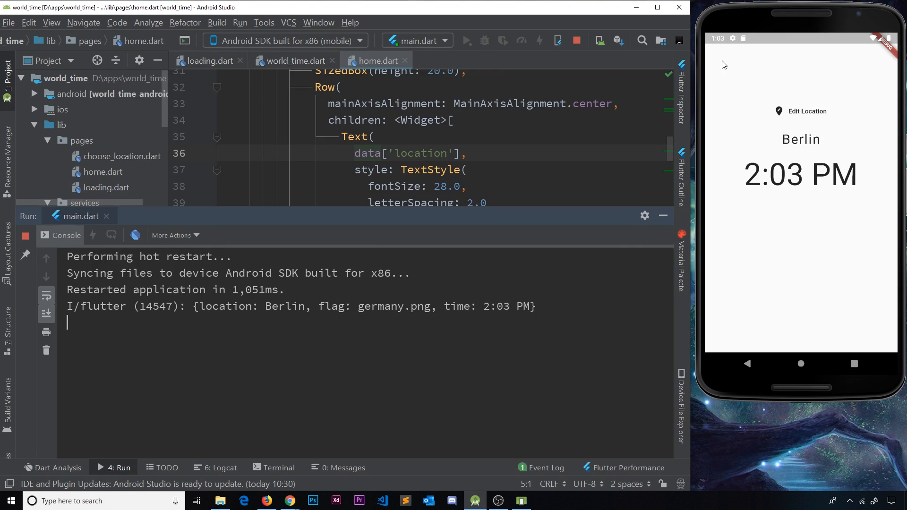
{"action": "mouse_move", "coordinate": [813, 98]}
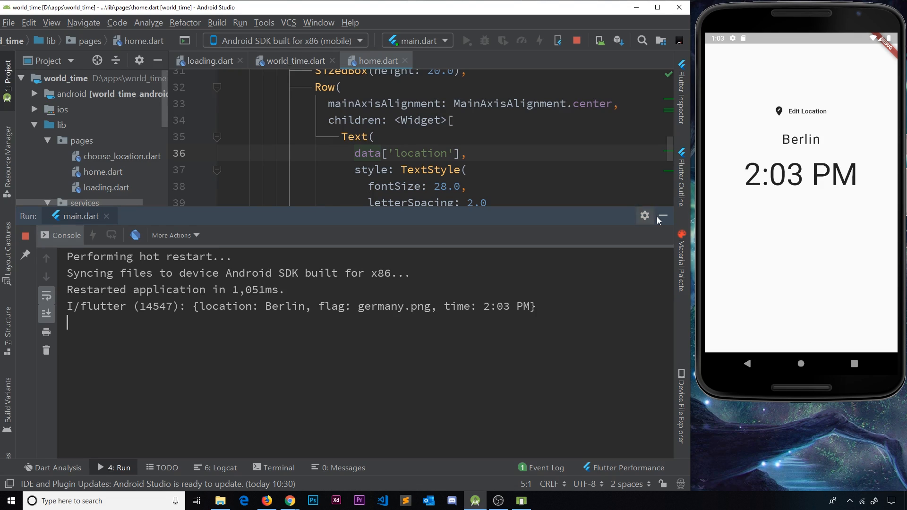
Hide the Run tool window so home.dart's layout code fills the editor
{"action": "left_click", "coordinate": [664, 215]}
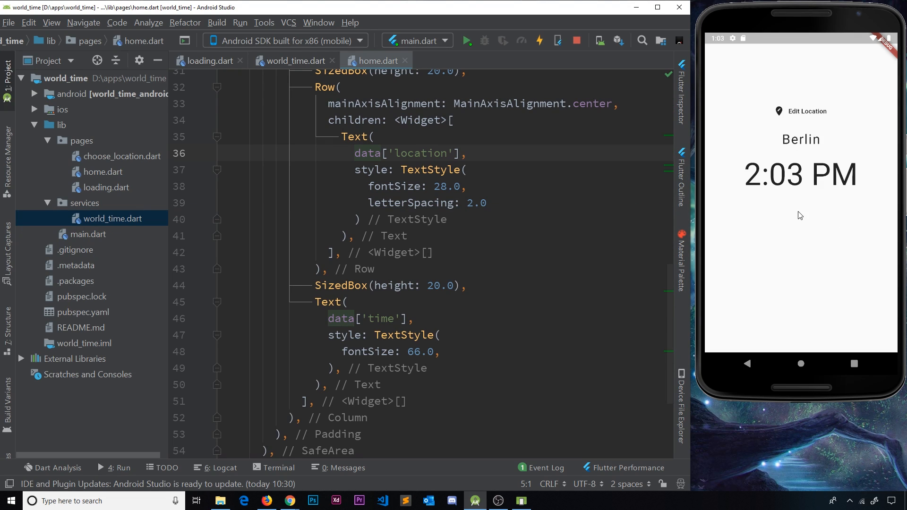
{"action": "mouse_move", "coordinate": [805, 220]}
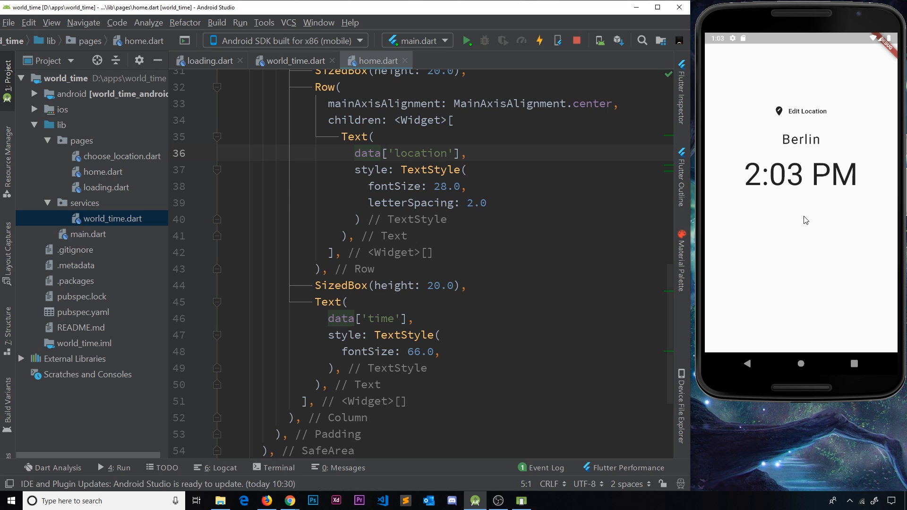
{"action": "mouse_move", "coordinate": [715, 74]}
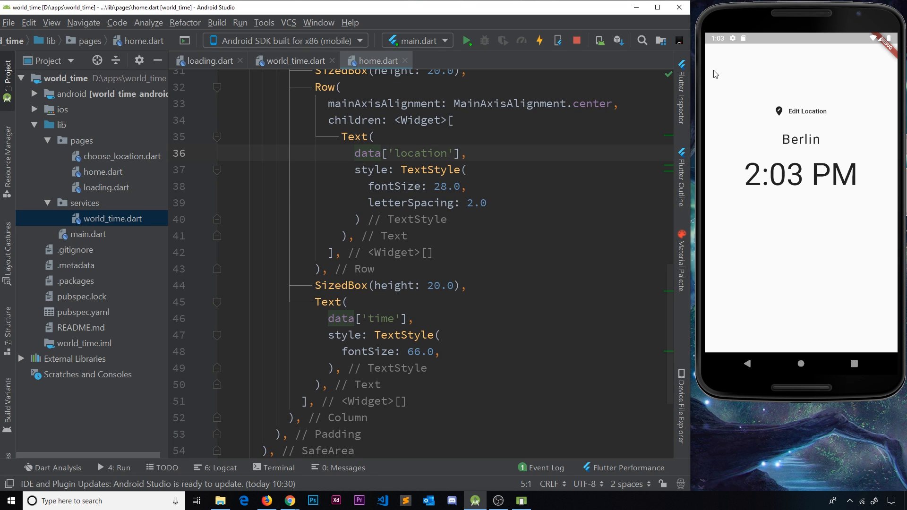
{"action": "mouse_move", "coordinate": [779, 60]}
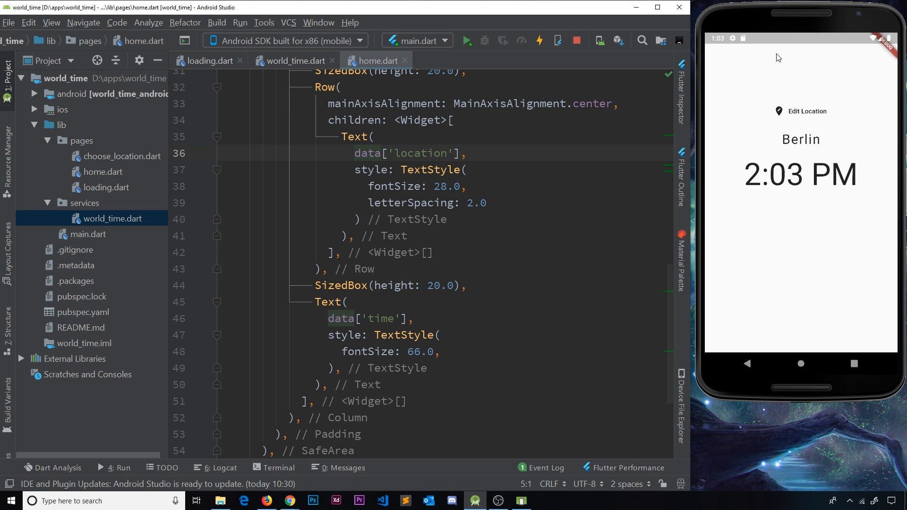
{"action": "mouse_move", "coordinate": [316, 499]}
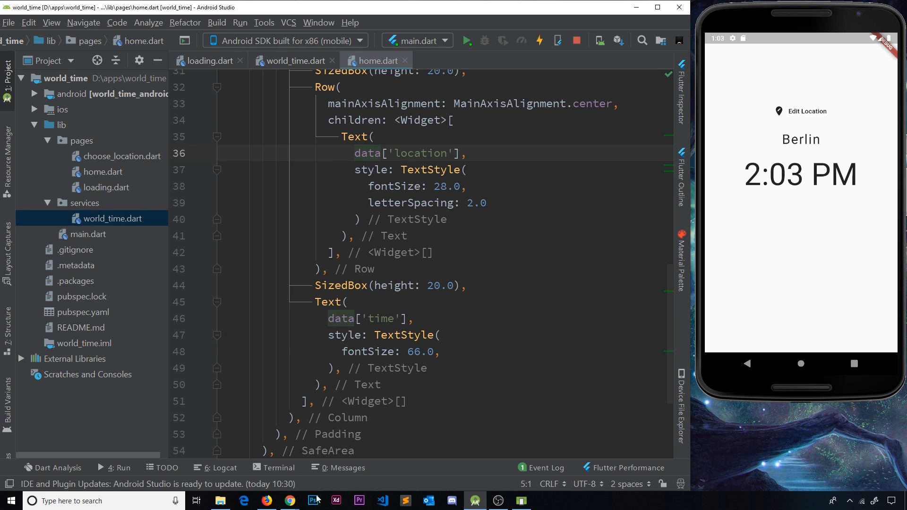
Browse the flutter_spinkit readme and select the dependency line flutter_spinkit: ^4.0.0 from Installing
{"action": "left_click", "coordinate": [265, 501]}
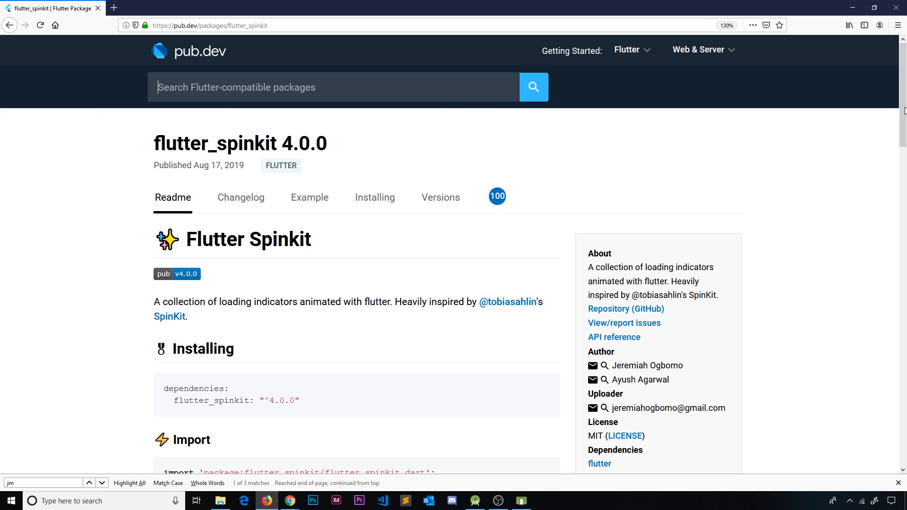
{"action": "scroll", "scroll_direction": "down", "scroll_amount": 3}
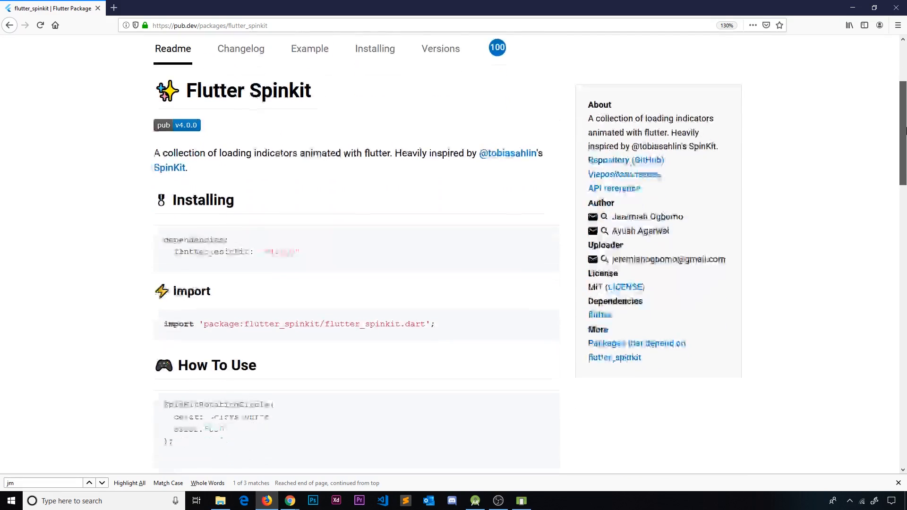
{"action": "scroll", "scroll_direction": "down", "scroll_amount": 3}
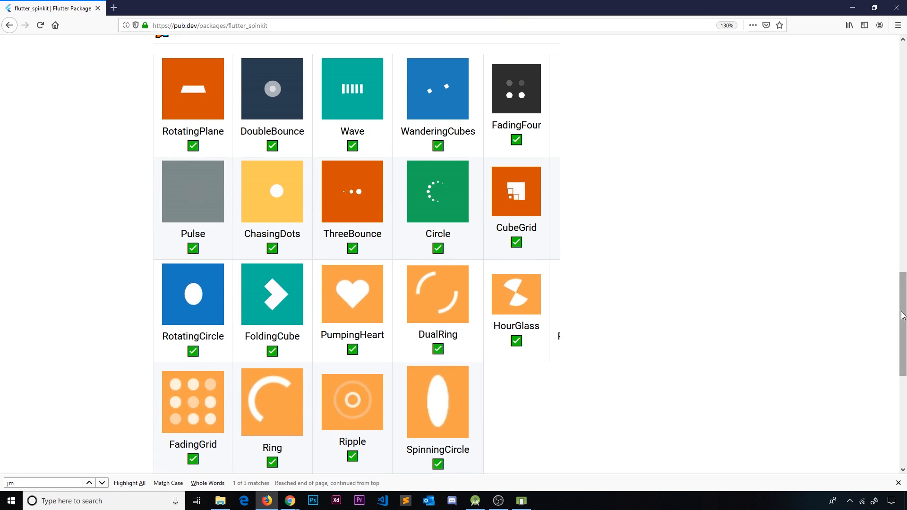
{"action": "scroll", "scroll_direction": "up", "scroll_amount": 3}
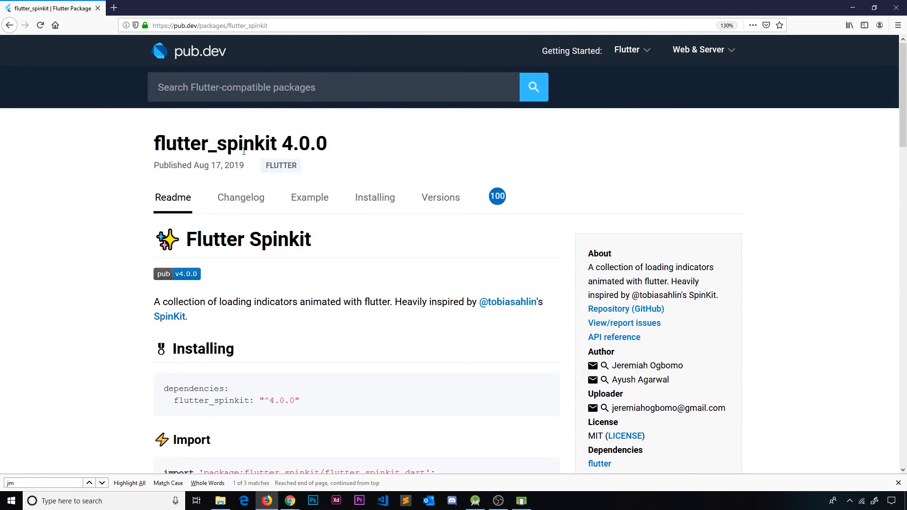
{"action": "left_click", "coordinate": [375, 197]}
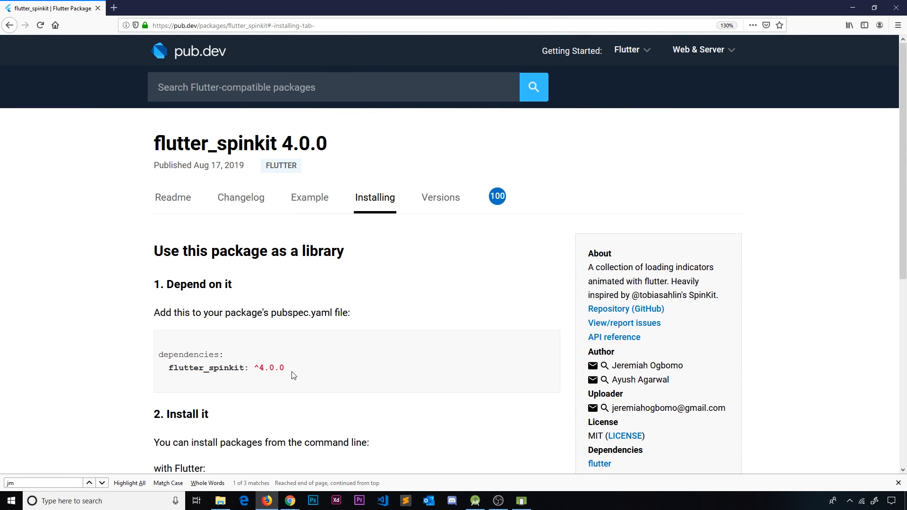
{"action": "triple_click", "coordinate": [226, 368]}
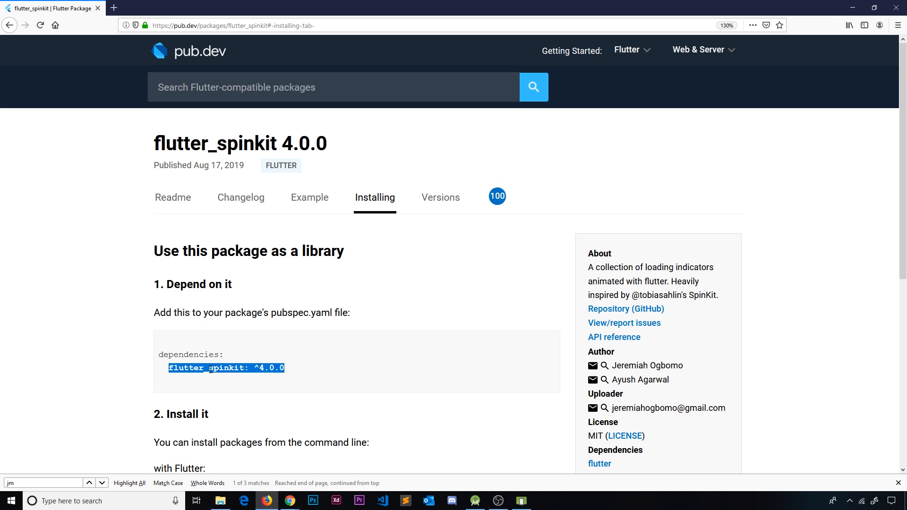
{"action": "mouse_move", "coordinate": [853, 7]}
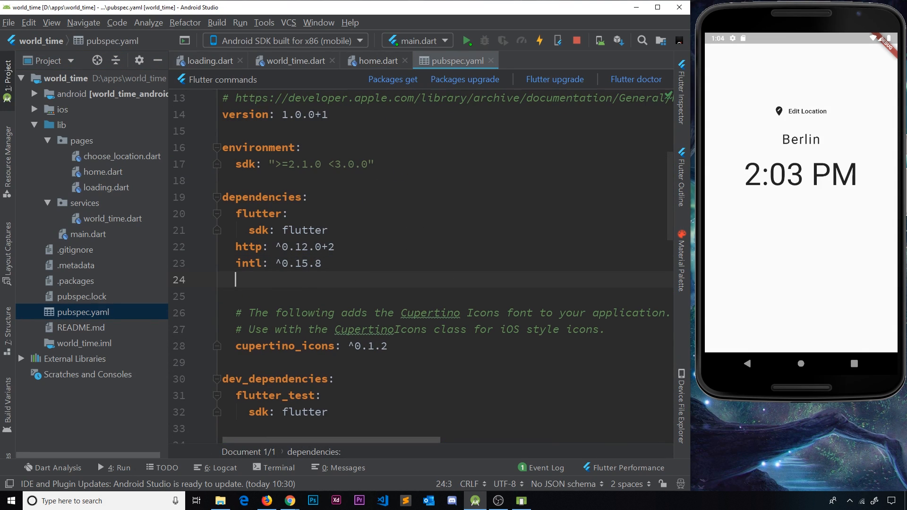
Add flutter_spinkit: ^4.0.0 to pubspec.yaml and run flutter pub get successfully
{"action": "type", "text": "flutter_spinkit: ^4.0.0"}
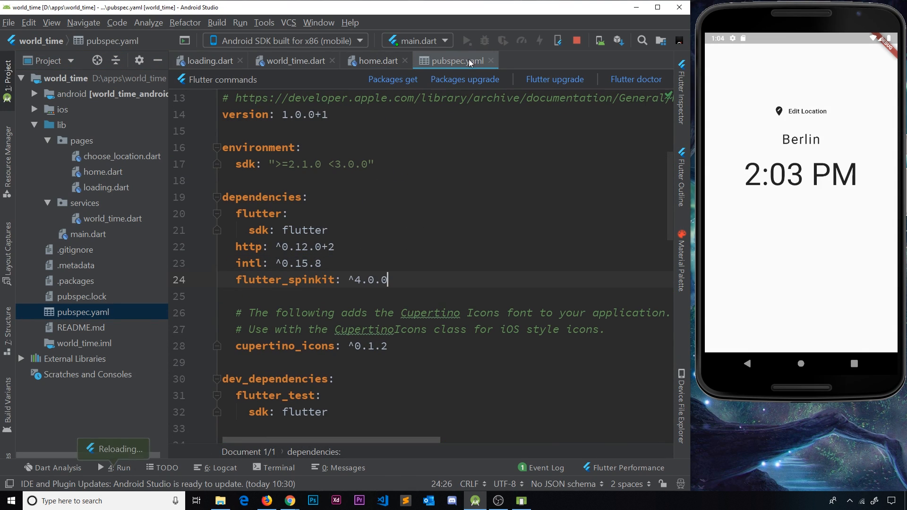
{"action": "left_click", "coordinate": [376, 61]}
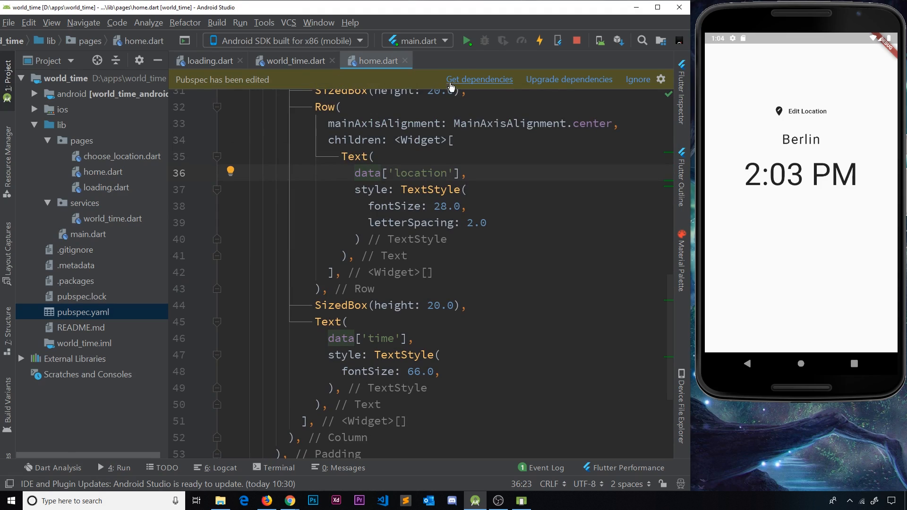
{"action": "left_click", "coordinate": [479, 79]}
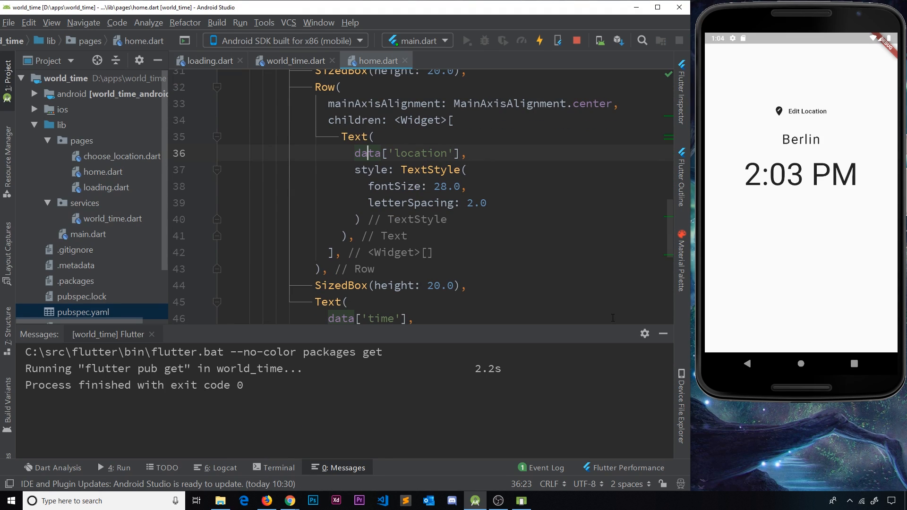
{"action": "left_click", "coordinate": [662, 334]}
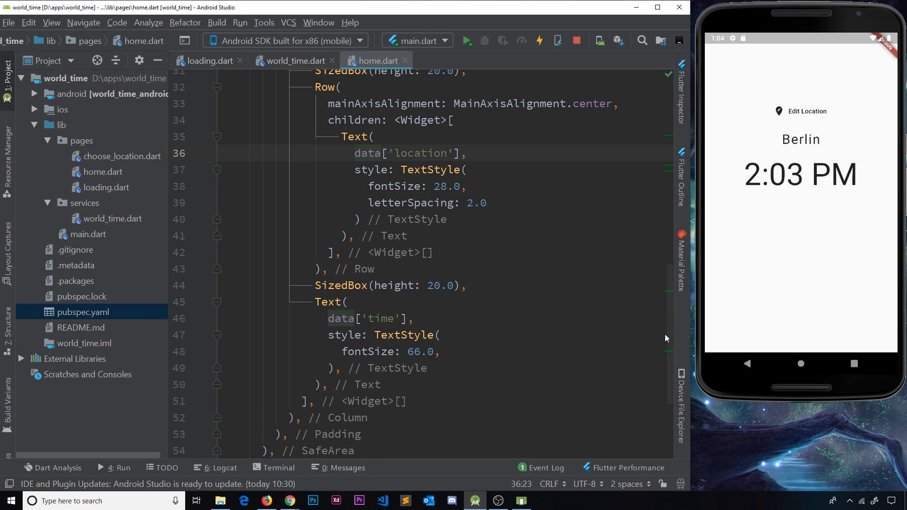
Replace loading.dart's padded 'loading' text body with an empty Center inside the Scaffold
{"action": "left_click", "coordinate": [209, 61]}
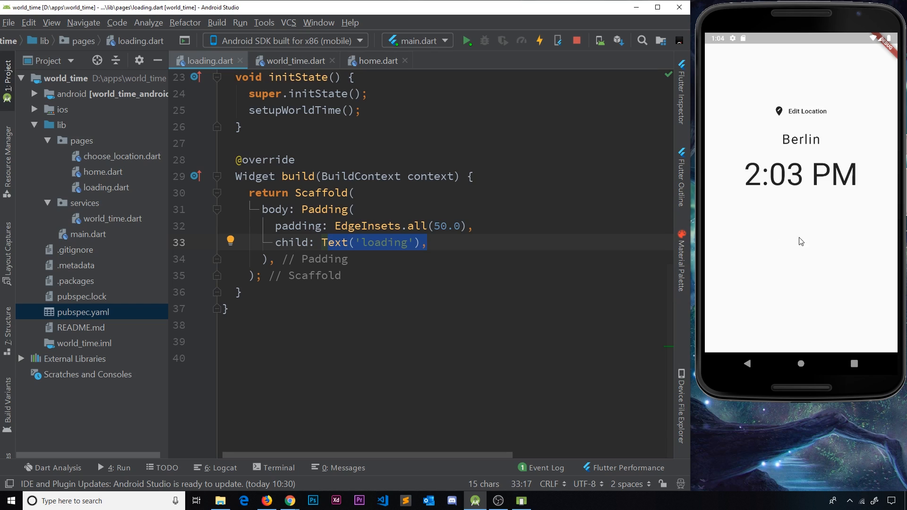
{"action": "mouse_move", "coordinate": [816, 226]}
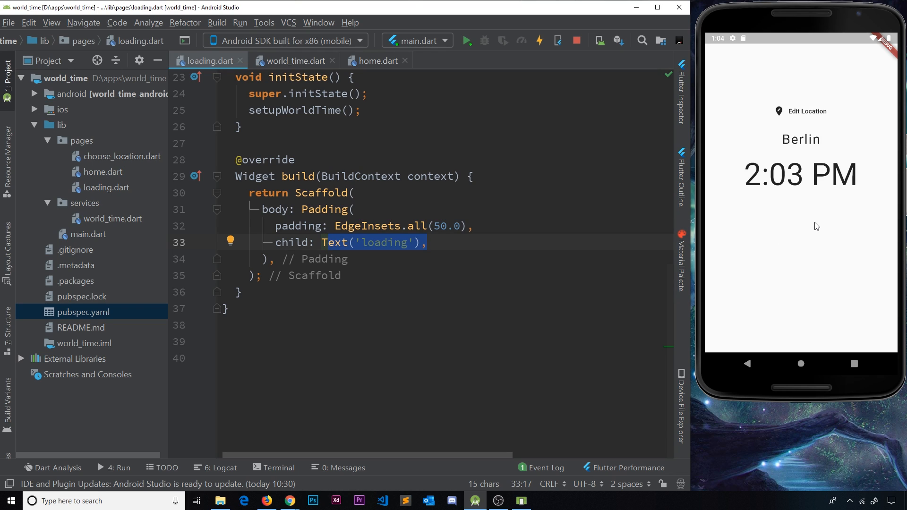
{"action": "key", "text": "Delete"}
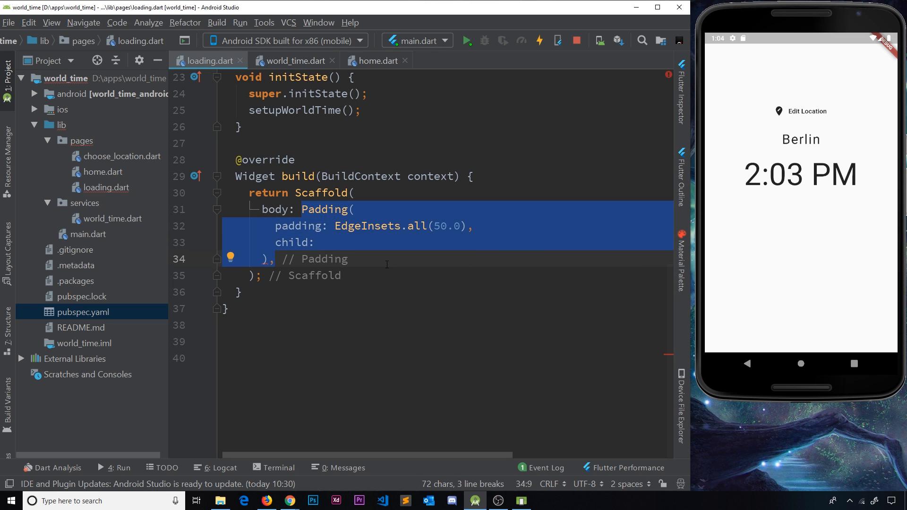
{"action": "key", "text": "Delete"}
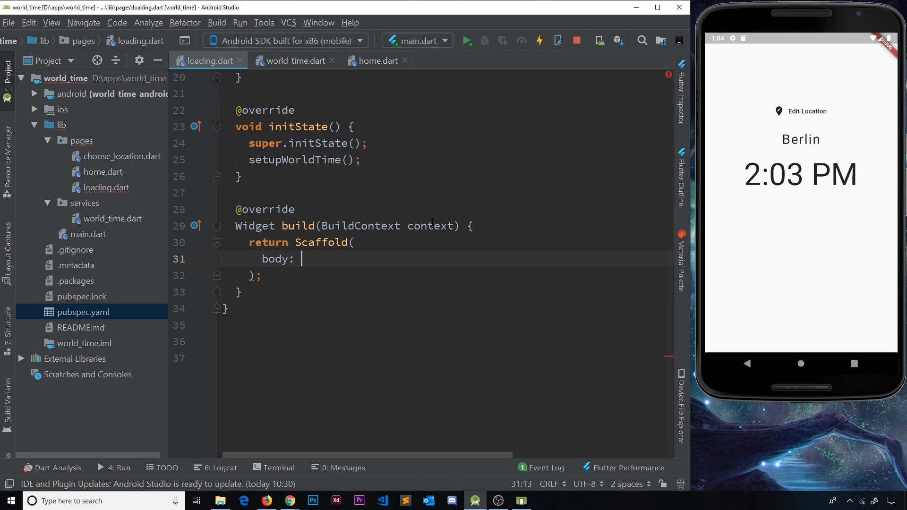
{"action": "type", "text": "Center("}
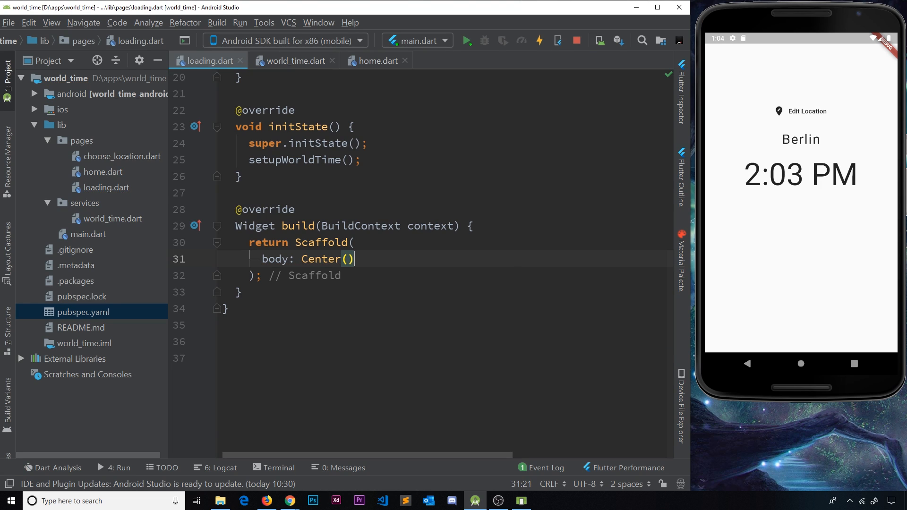
{"action": "key", "text": "Enter"}
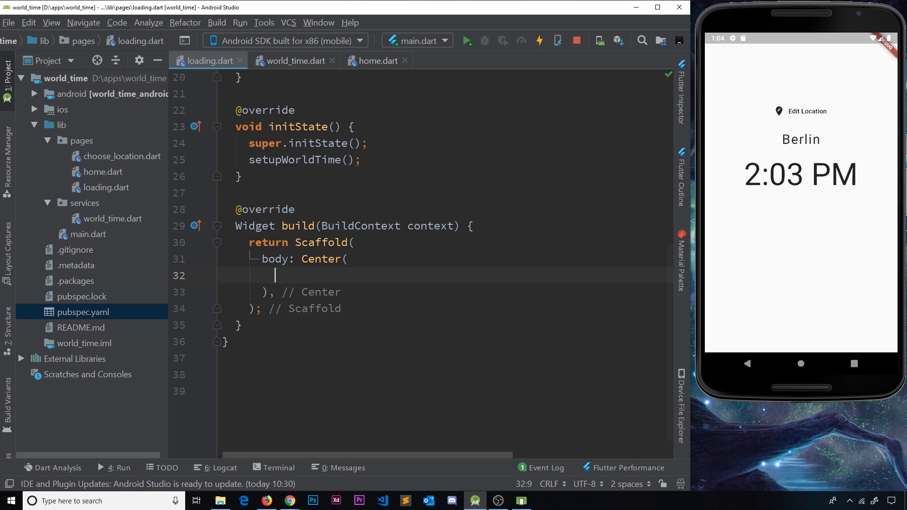
Import package:flutter_spinkit/flutter_spinkit.dart at the top of loading.dart
{"action": "scroll", "scroll_direction": "up", "scroll_amount": 3}
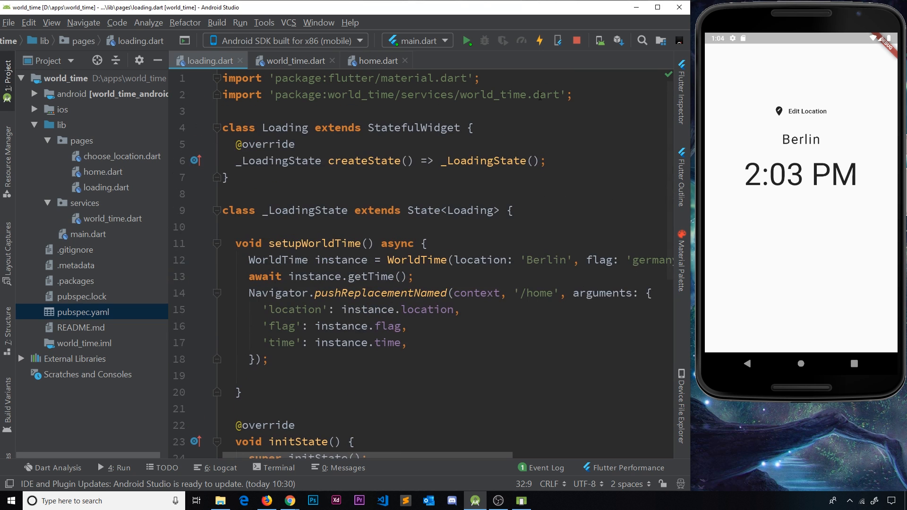
{"action": "type", "text": "import 'spin"}
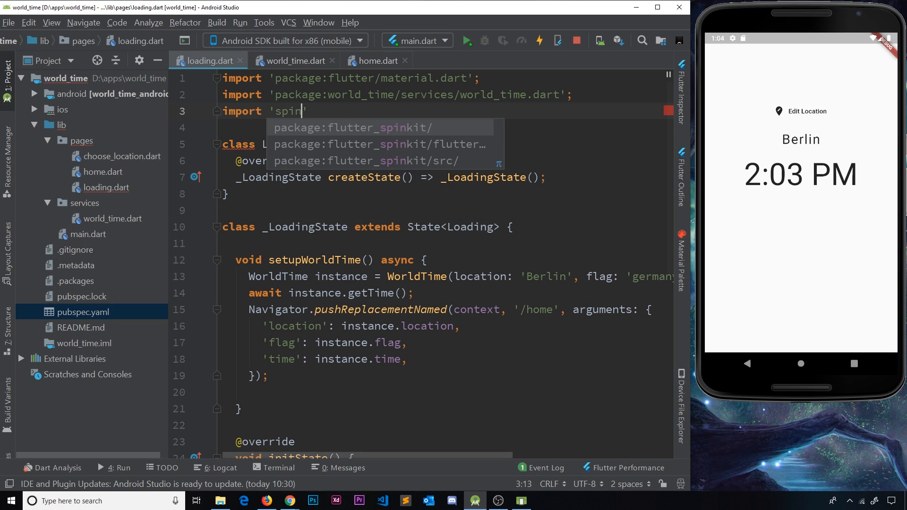
{"action": "left_click", "coordinate": [379, 144]}
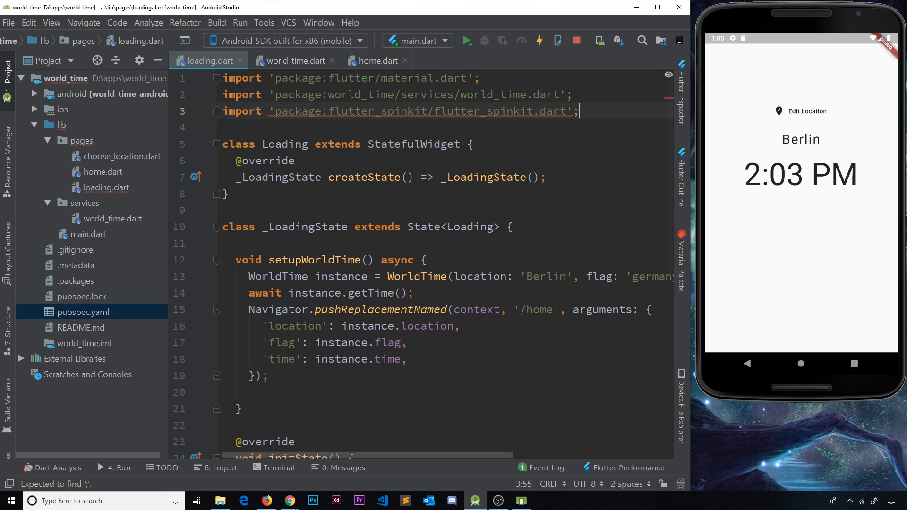
{"action": "scroll", "scroll_direction": "down", "scroll_amount": 3}
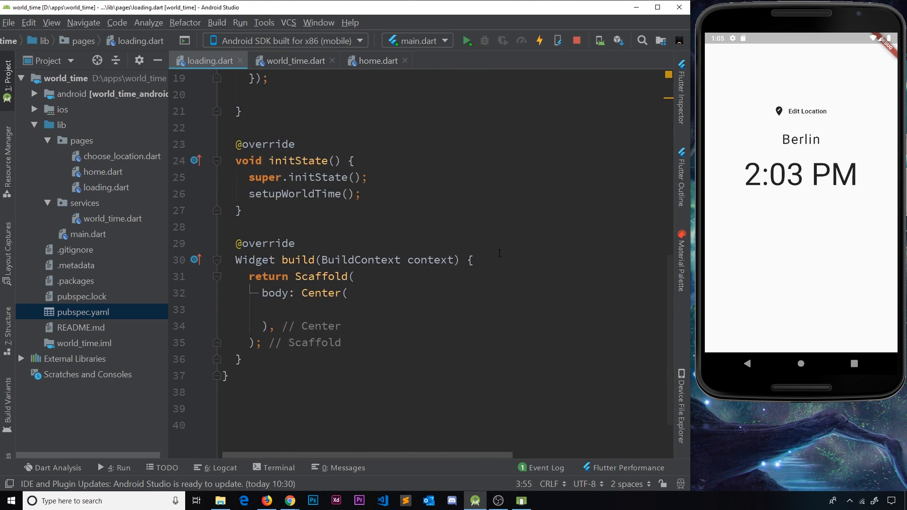
{"action": "scroll", "scroll_direction": "up", "scroll_amount": 3}
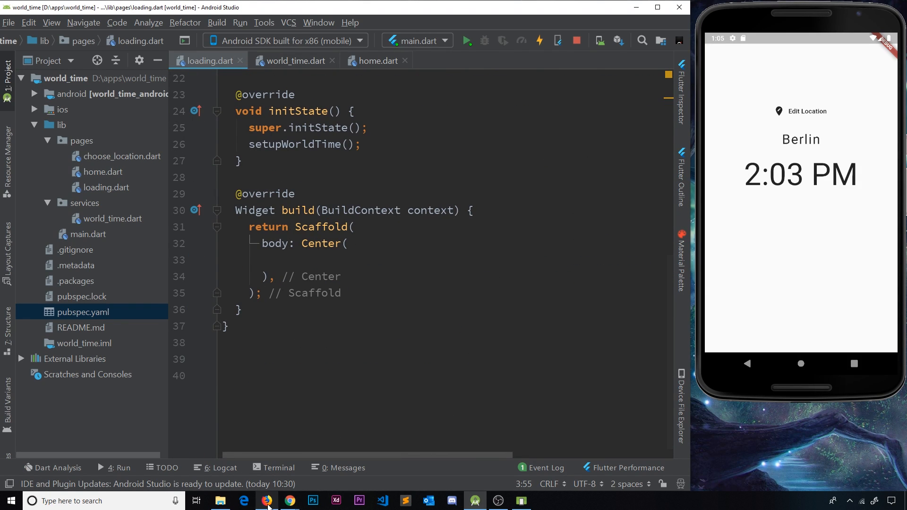
Select the SpinKitRotatingCircle usage snippet from the flutter_spinkit readme's How To Use section
{"action": "left_click", "coordinate": [266, 500]}
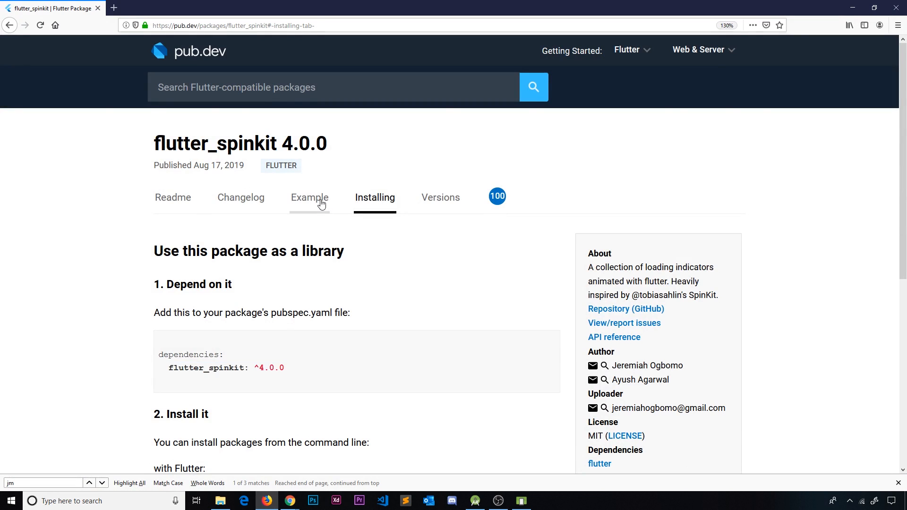
{"action": "left_click", "coordinate": [309, 197]}
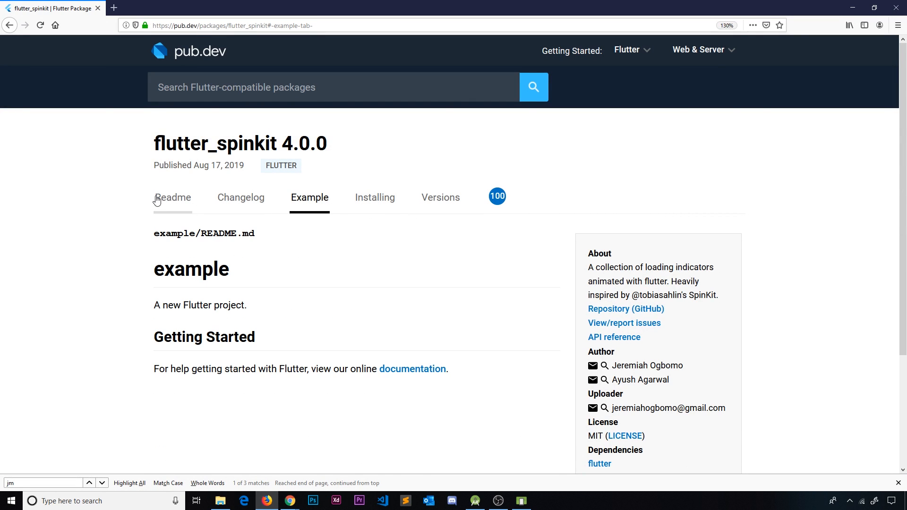
{"action": "left_click", "coordinate": [172, 197]}
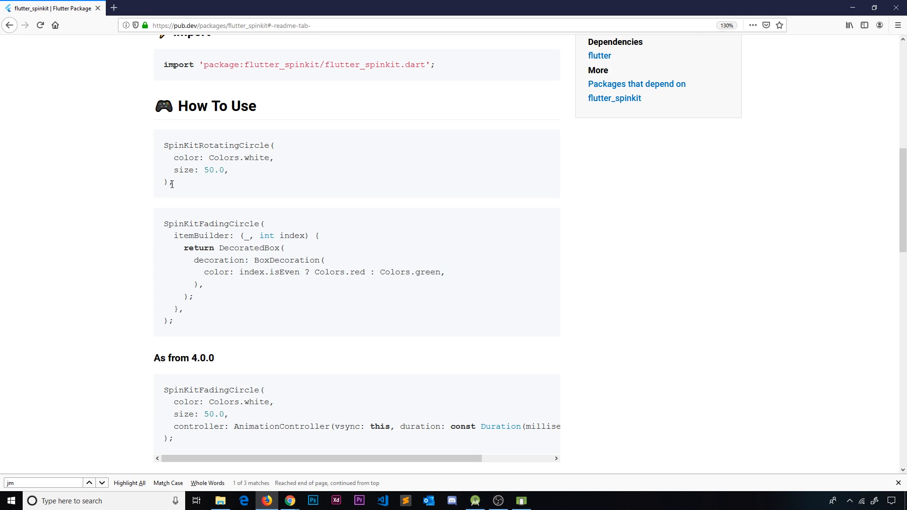
{"action": "left_click_drag", "start_coordinate": [164, 146], "coordinate": [175, 182]}
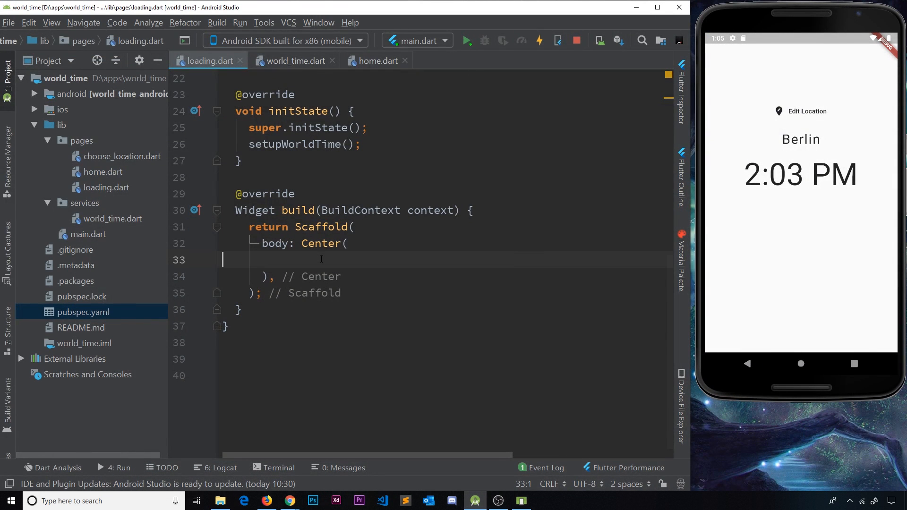
Give the Center a child: SpinKitRotatingCircle with color Colors.white and size 50.0
{"action": "type", "text": "c"}
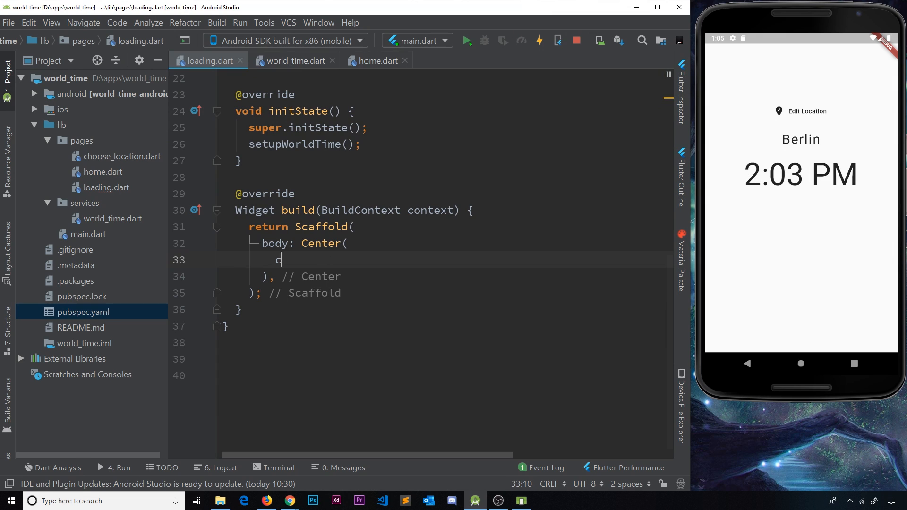
{"action": "type", "text": "hild: SpinKitRotatingCircle("}
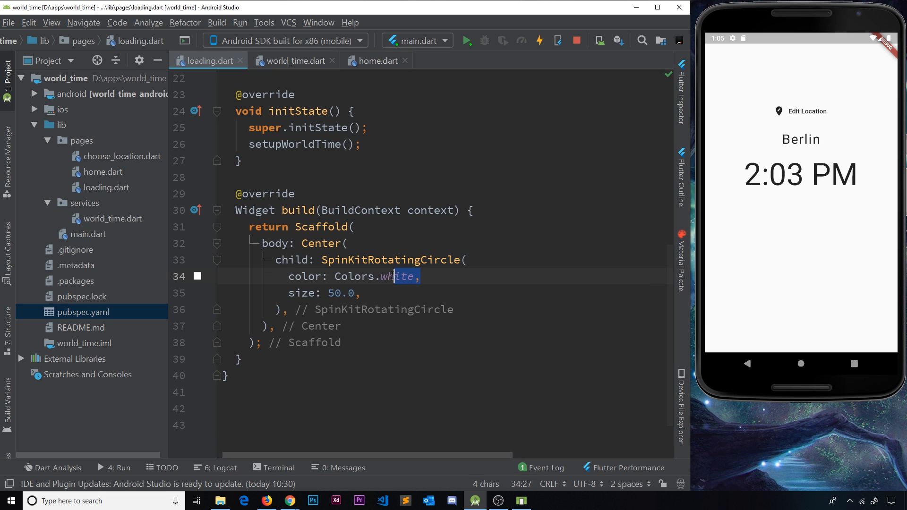
Add backgroundColor: Colors.blue[900] to the Scaffold and check the hot reload output
{"action": "left_click", "coordinate": [355, 226]}
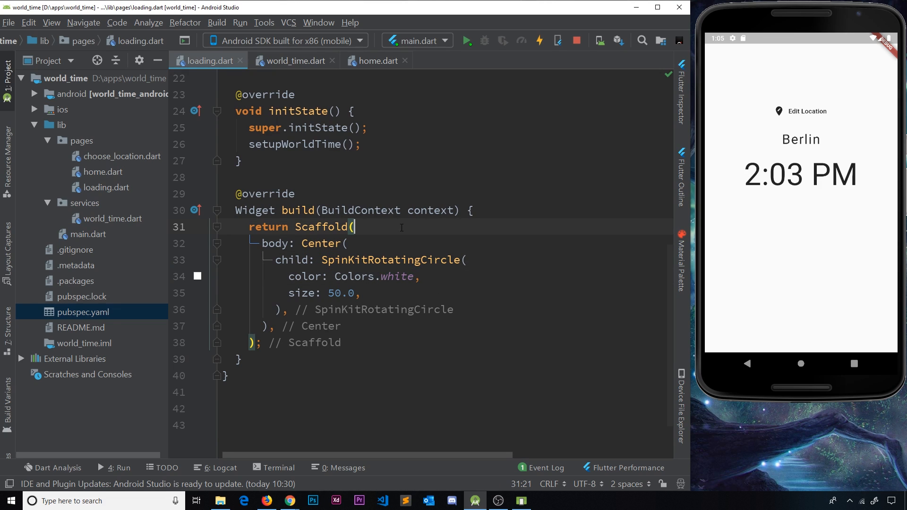
{"action": "type", "text": "backgroundColor: ,"}
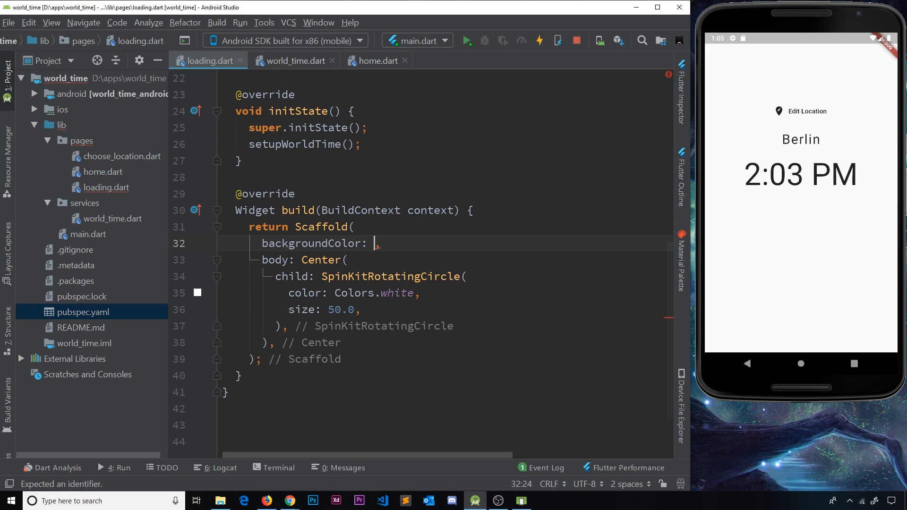
{"action": "type", "text": "Colors.blue[900"}
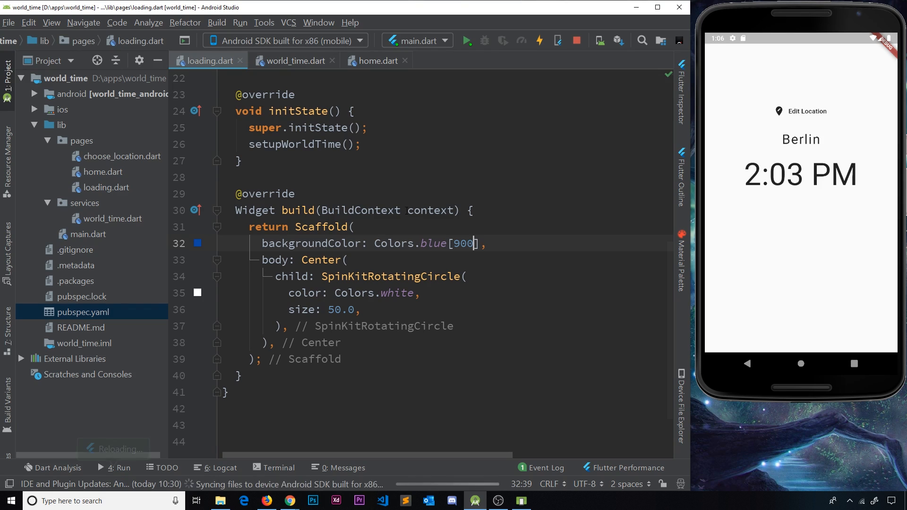
{"action": "left_click", "coordinate": [114, 468]}
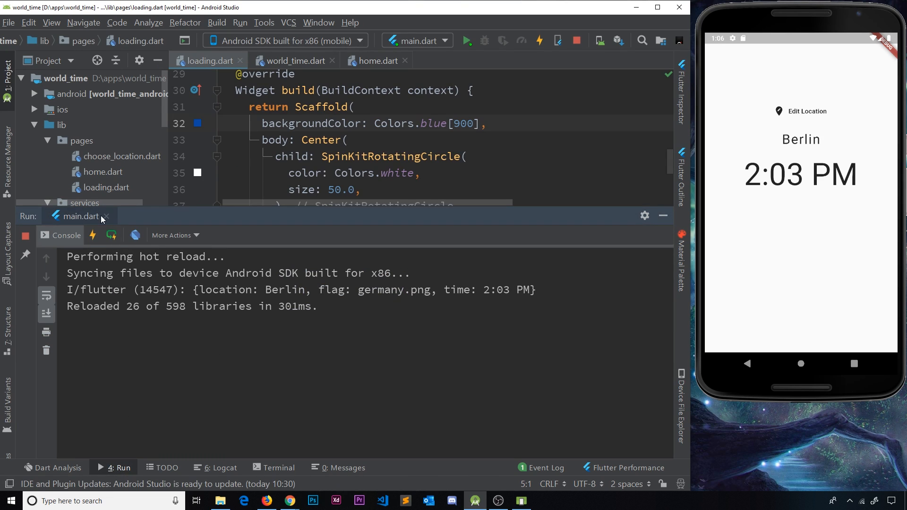
Hot restart the app, which still shows the Berlin home screen at 2:06 PM
{"action": "left_click", "coordinate": [110, 236]}
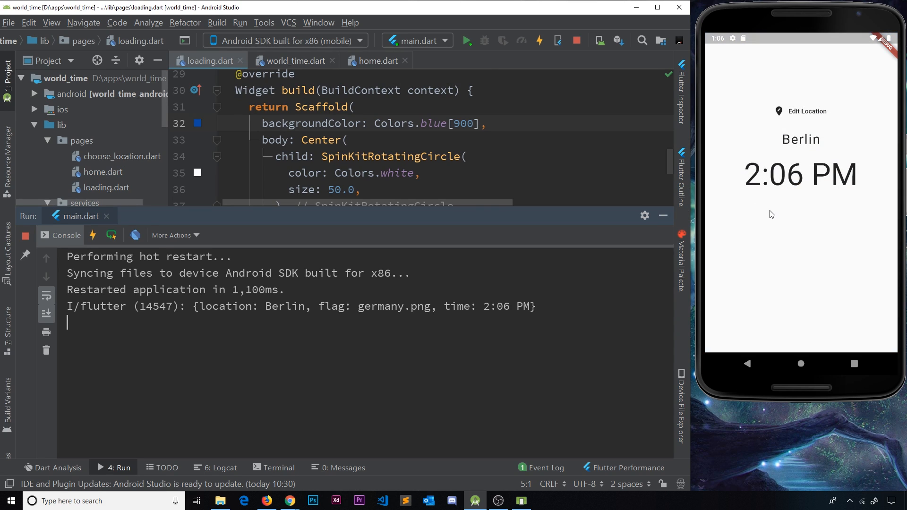
{"action": "mouse_move", "coordinate": [806, 252]}
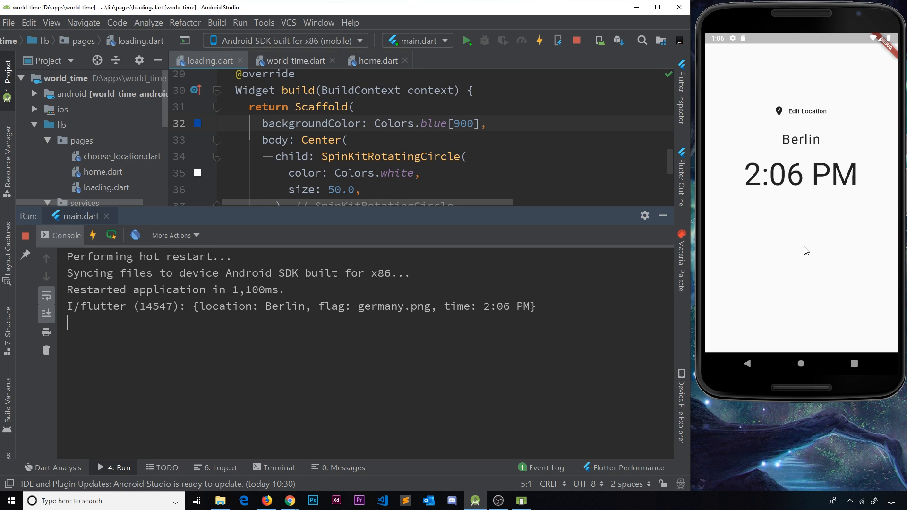
{"action": "mouse_move", "coordinate": [663, 215]}
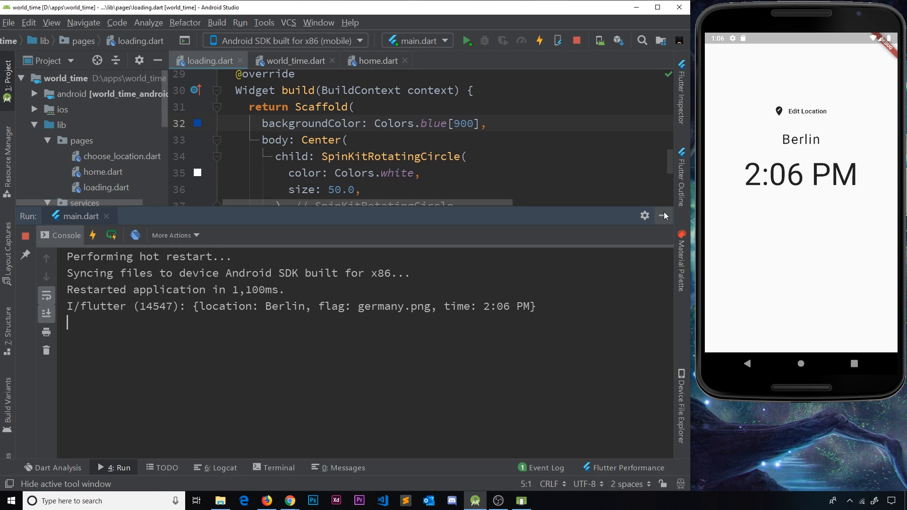
{"action": "left_click", "coordinate": [663, 215]}
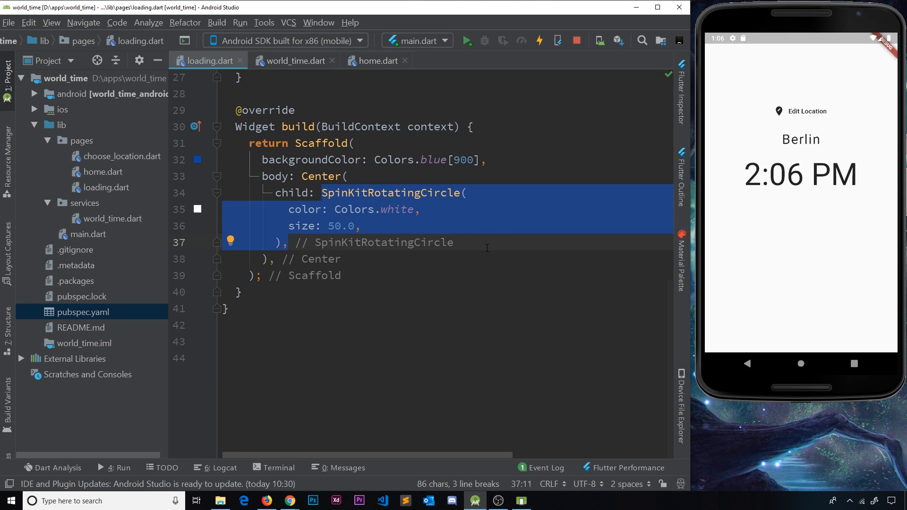
Change the spinner's size from 50.0 to 80.0 and hot restart the app
{"action": "left_click", "coordinate": [455, 193]}
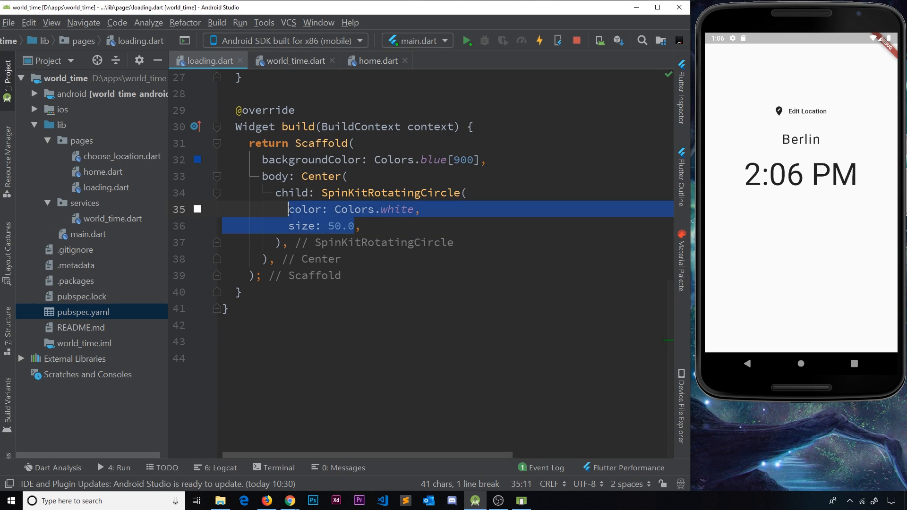
{"action": "left_click", "coordinate": [336, 226]}
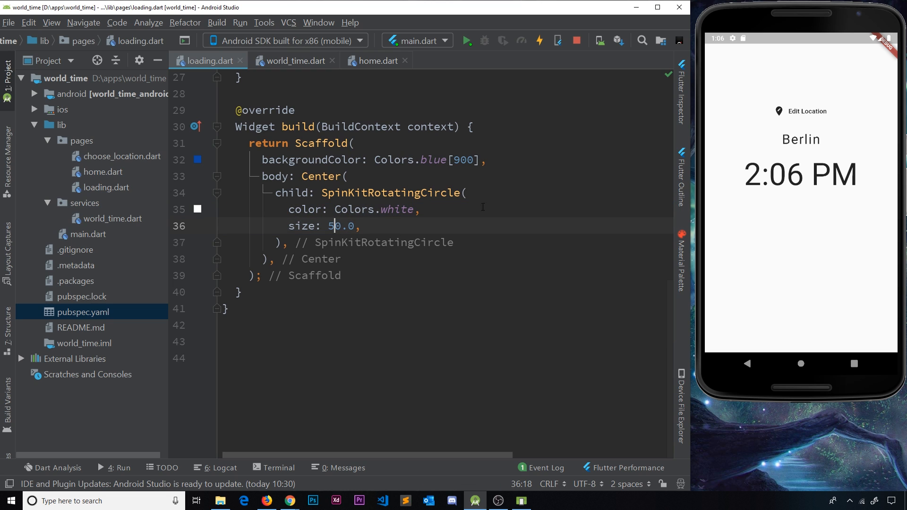
{"action": "type", "text": "8"}
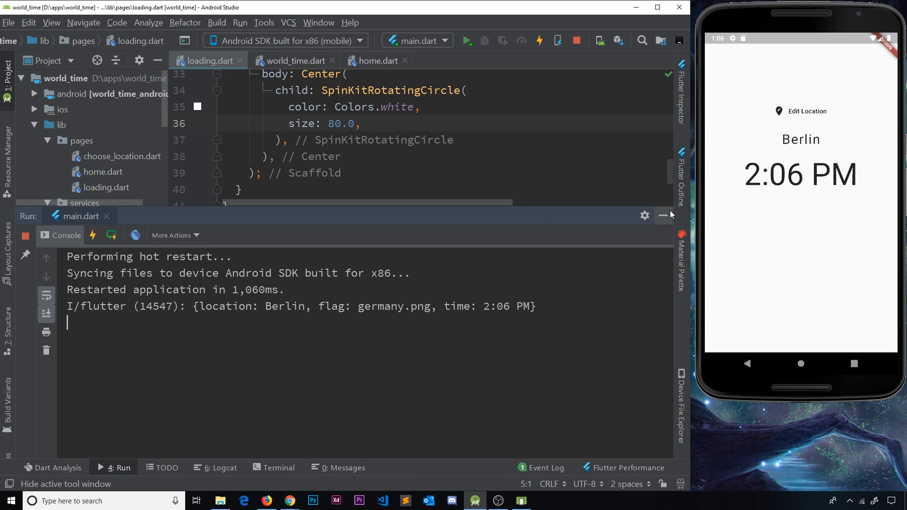
Hide the Run window after the restart, then return to the flutter_spinkit readme in Firefox
{"action": "left_click", "coordinate": [664, 216]}
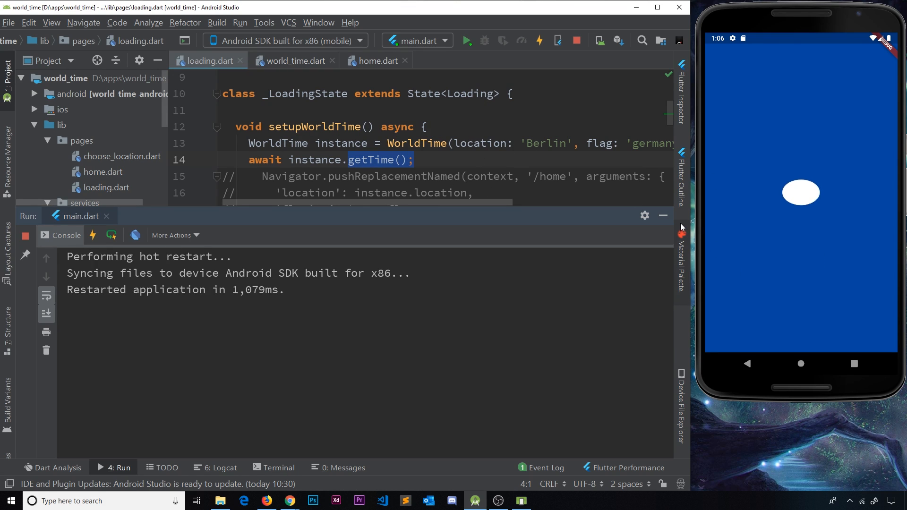
{"action": "left_click", "coordinate": [661, 215]}
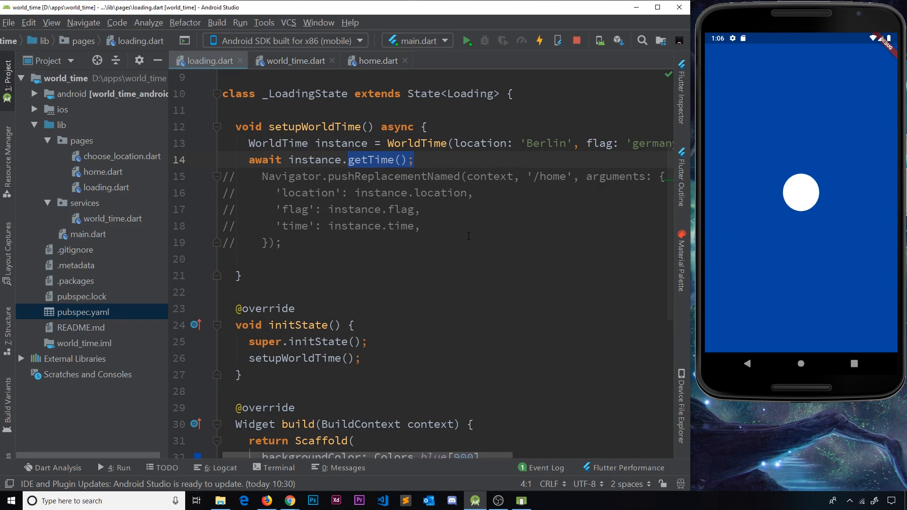
{"action": "left_click", "coordinate": [266, 501]}
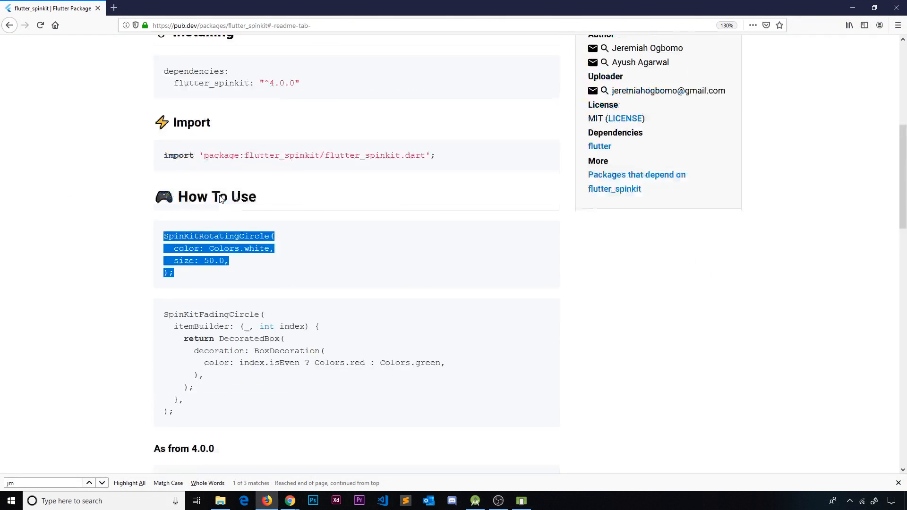
Browse the readme's Showcase grid and select the CubeGrid spinner name to copy
{"action": "scroll", "scroll_direction": "up", "scroll_amount": 3}
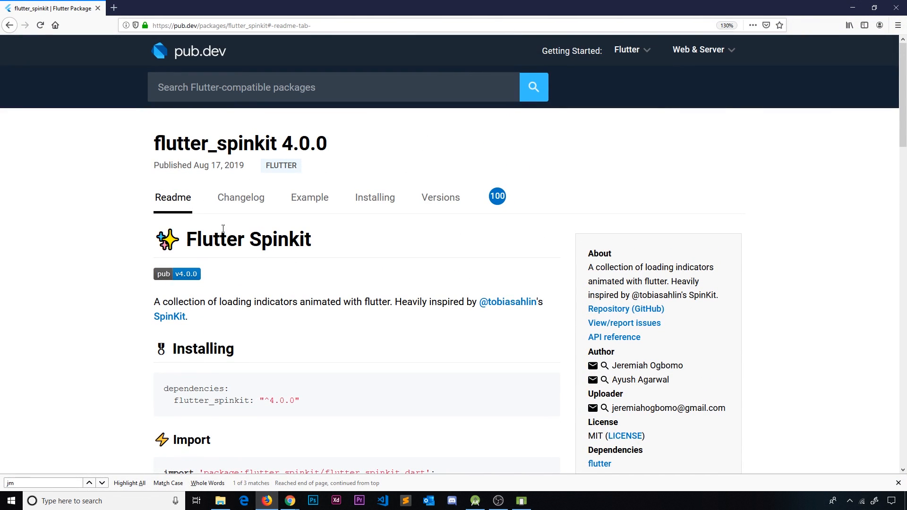
{"action": "scroll", "scroll_direction": "down", "scroll_amount": 3}
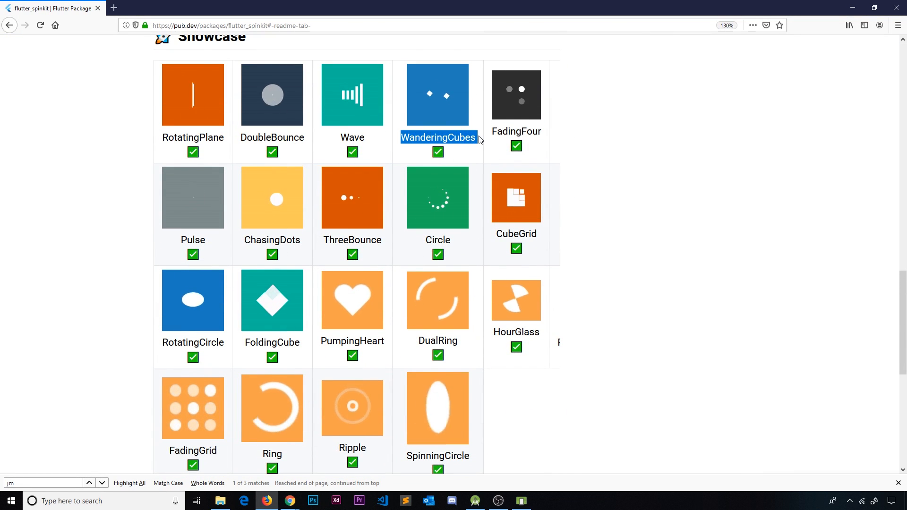
{"action": "left_click", "coordinate": [101, 483]}
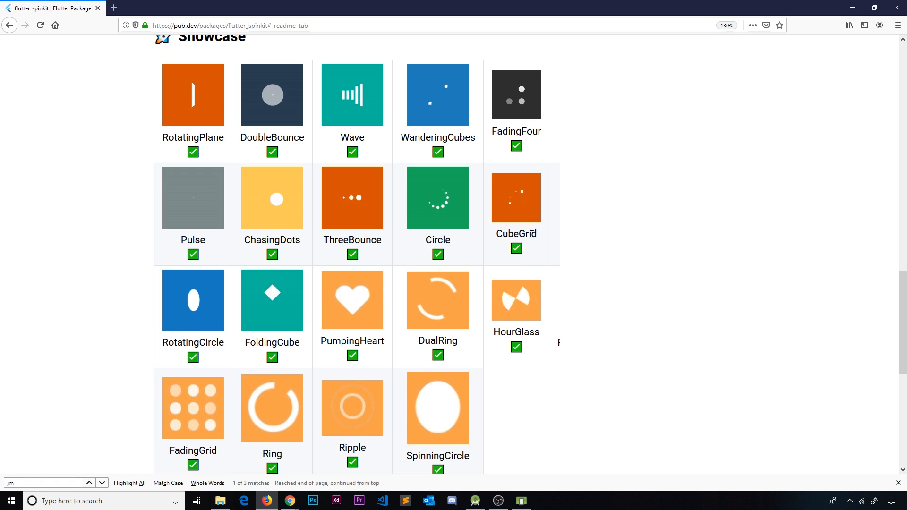
{"action": "double_click", "coordinate": [516, 233]}
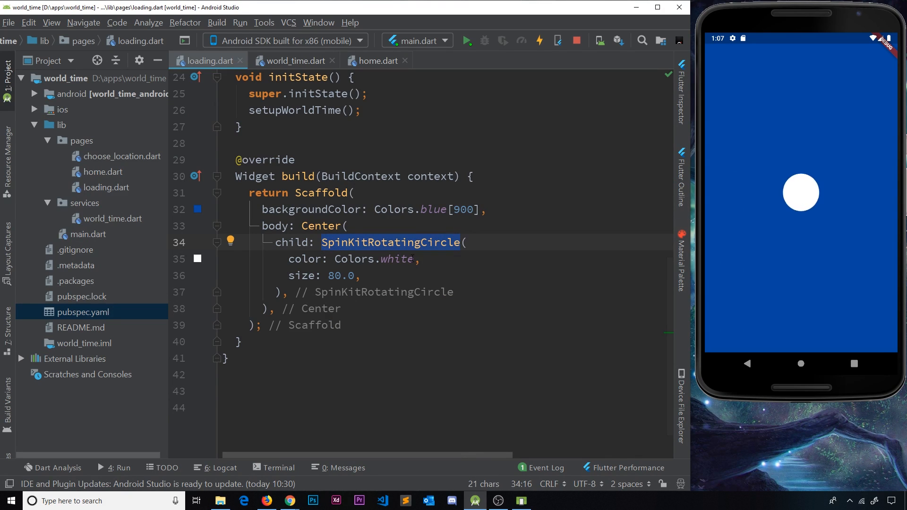
Replace SpinKitRotatingCircle with SpinKitCubeGrid in loading.dart and save to hot reload
{"action": "left_click", "coordinate": [368, 243]}
{"action": "type", "text": "CubeGrid"}
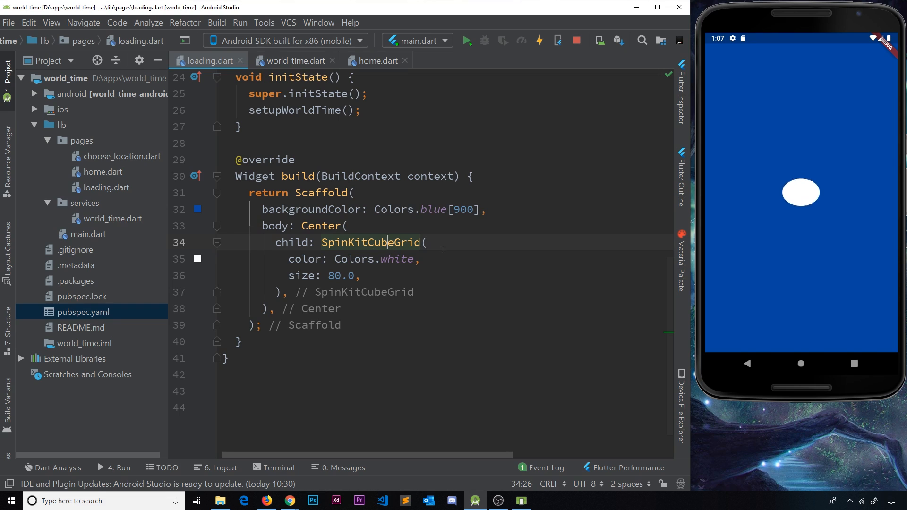
{"action": "left_click", "coordinate": [538, 40]}
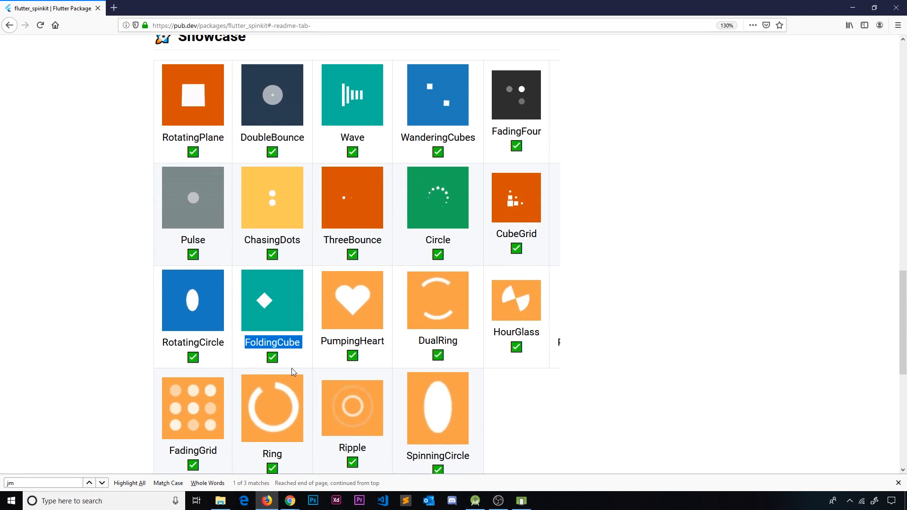
{"action": "mouse_move", "coordinate": [262, 335]}
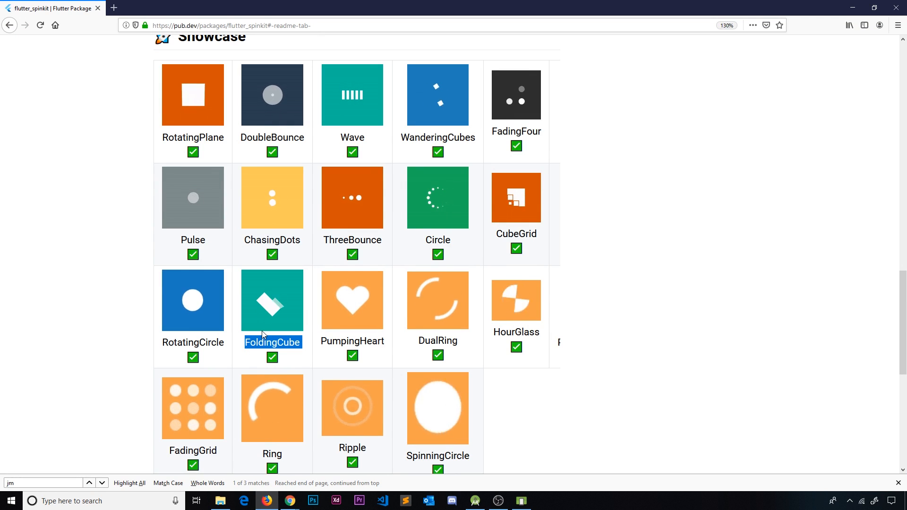
{"action": "mouse_move", "coordinate": [749, 117]}
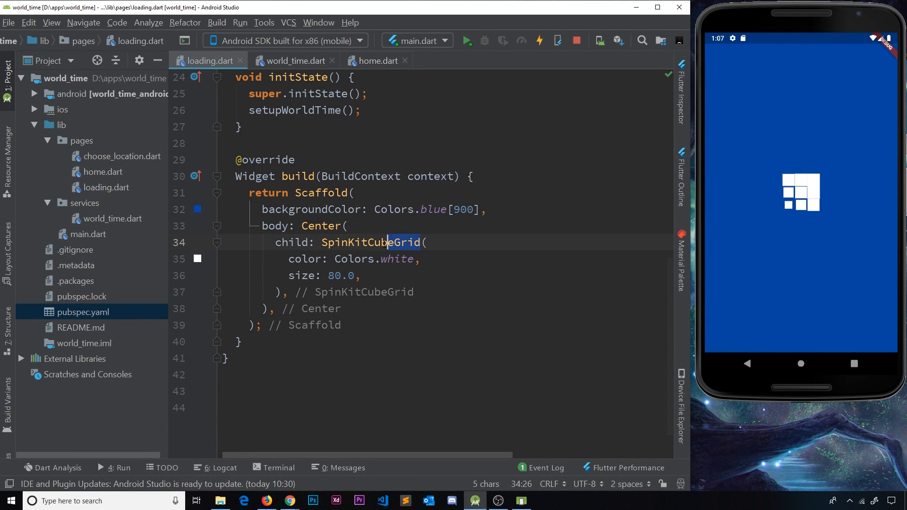
Change the widget to SpinKitFadingCube with spacing fixed, save, and return to the package page in Firefox
{"action": "type", "text": "SpinKitFoldingCube"}
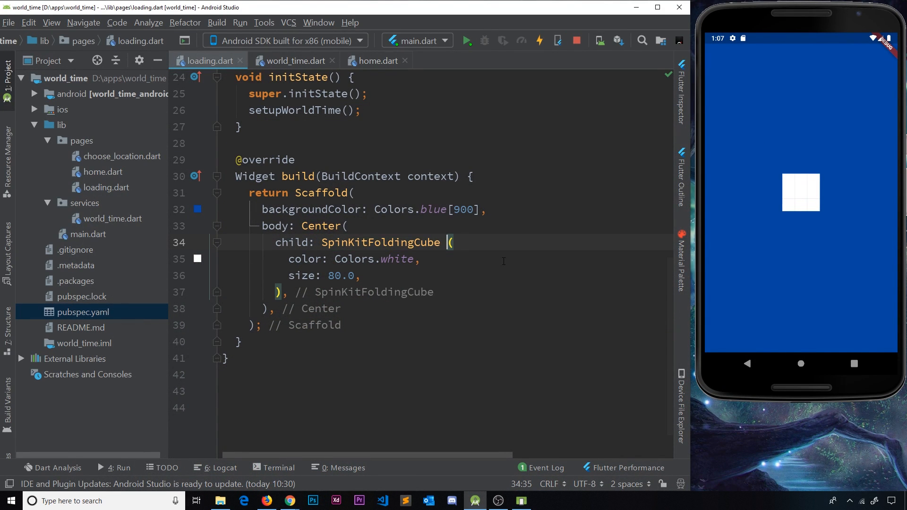
{"action": "left_click", "coordinate": [537, 41]}
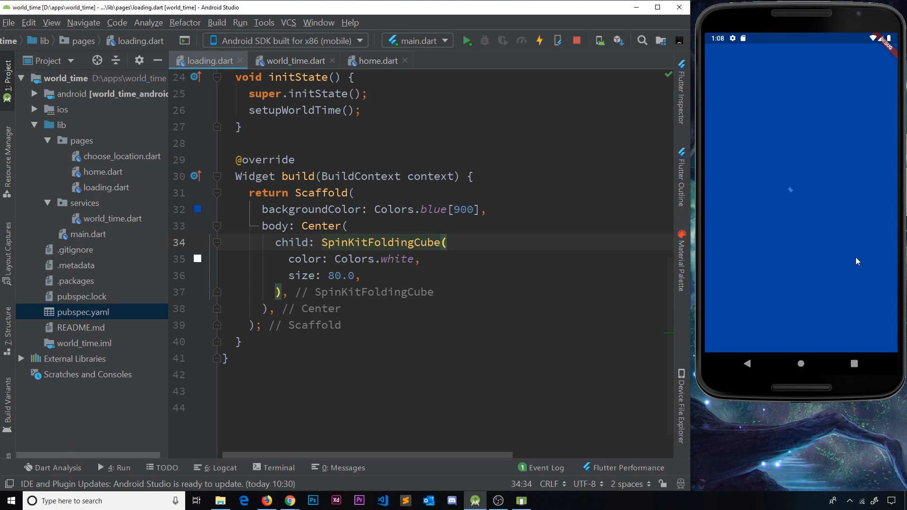
{"action": "left_click", "coordinate": [399, 259]}
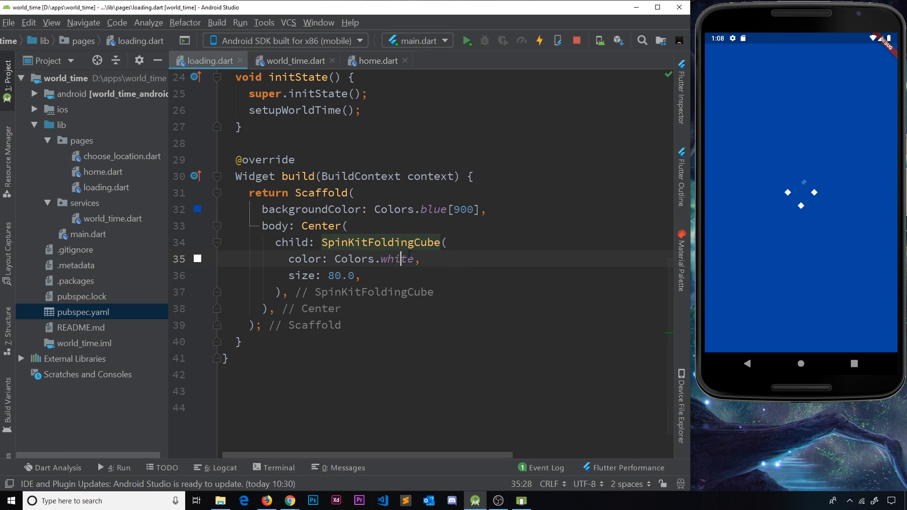
{"action": "left_click", "coordinate": [379, 243]}
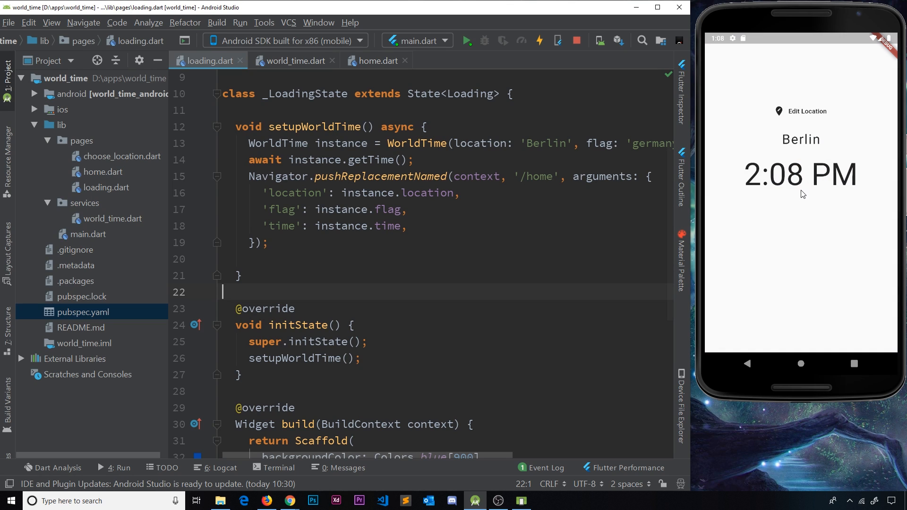
{"action": "scroll", "scroll_direction": "down", "scroll_amount": 3}
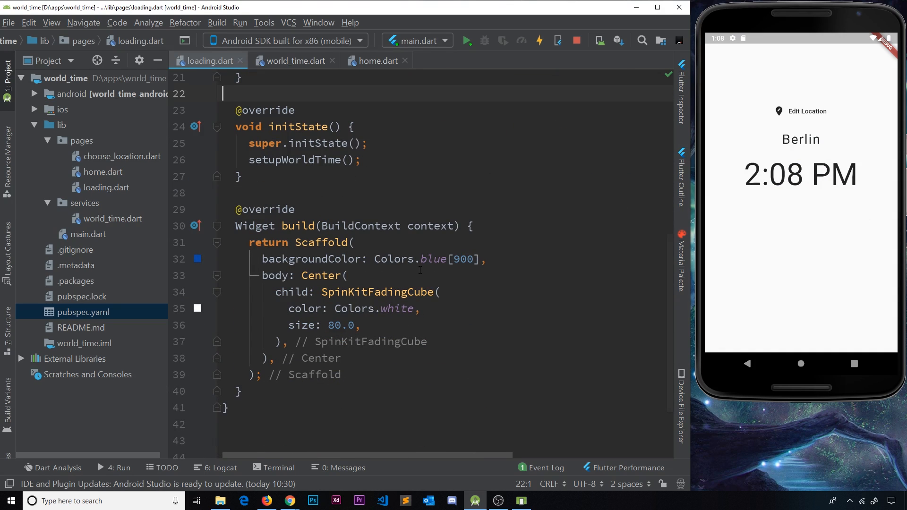
{"action": "mouse_move", "coordinate": [717, 69]}
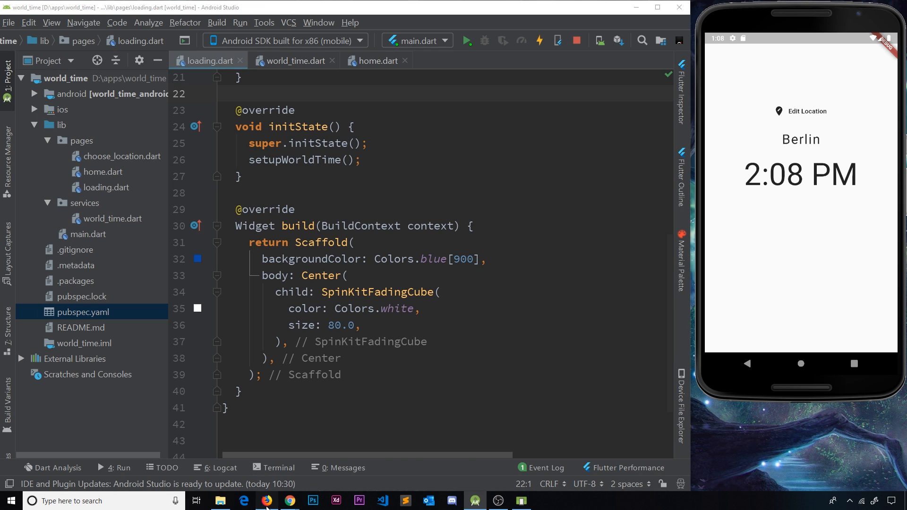
{"action": "left_click", "coordinate": [266, 500]}
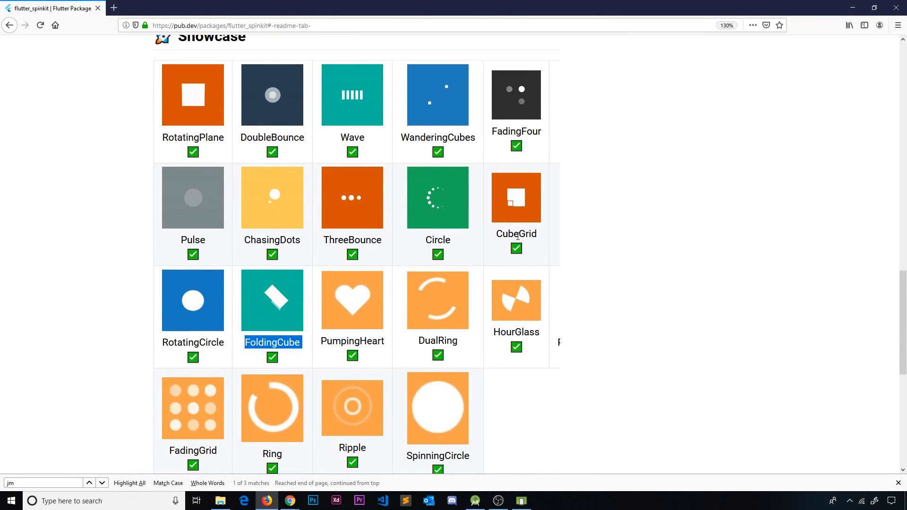
View the package's Example page, return to the Readme showcase, then bring the emulator showing Berlin forward
{"action": "scroll", "scroll_direction": "up", "scroll_amount": 3}
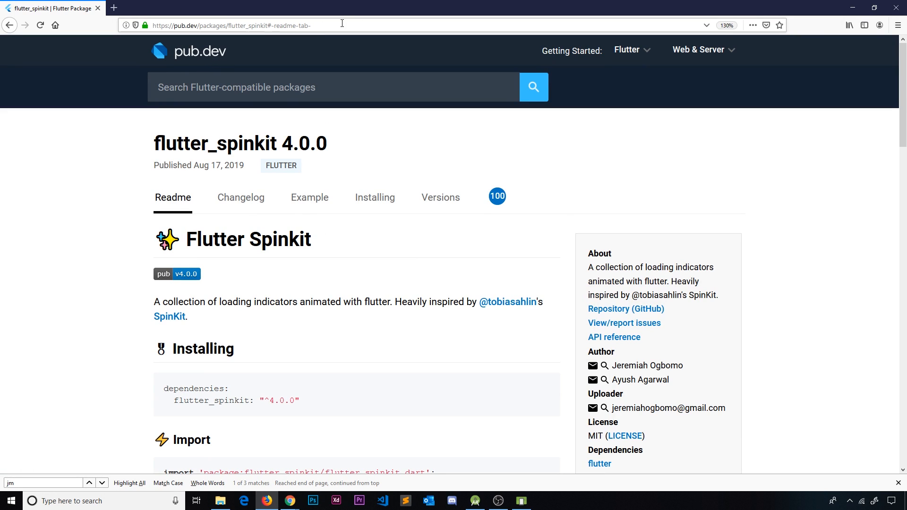
{"action": "mouse_move", "coordinate": [367, 252]}
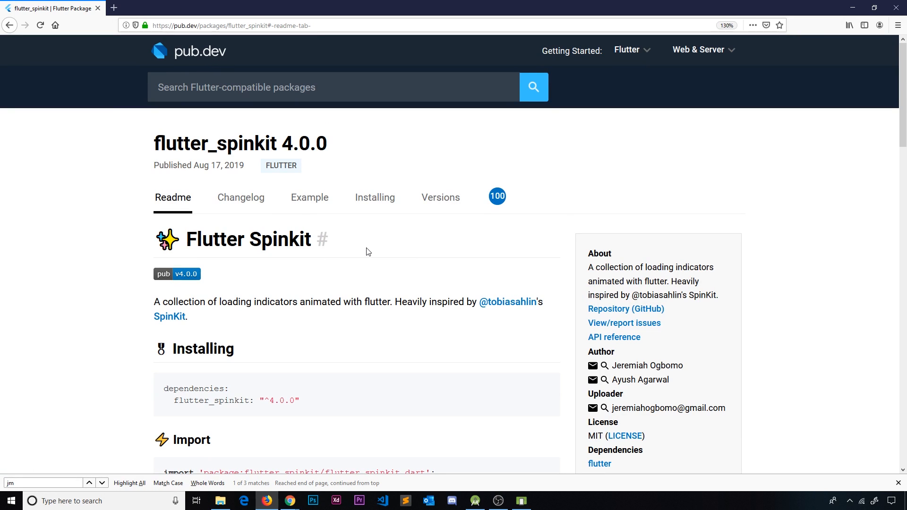
{"action": "left_click", "coordinate": [309, 197]}
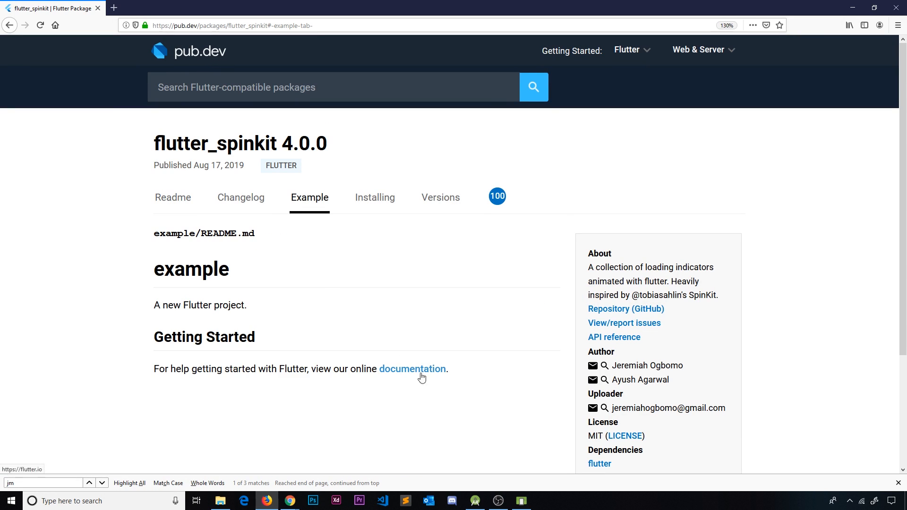
{"action": "mouse_move", "coordinate": [414, 413]}
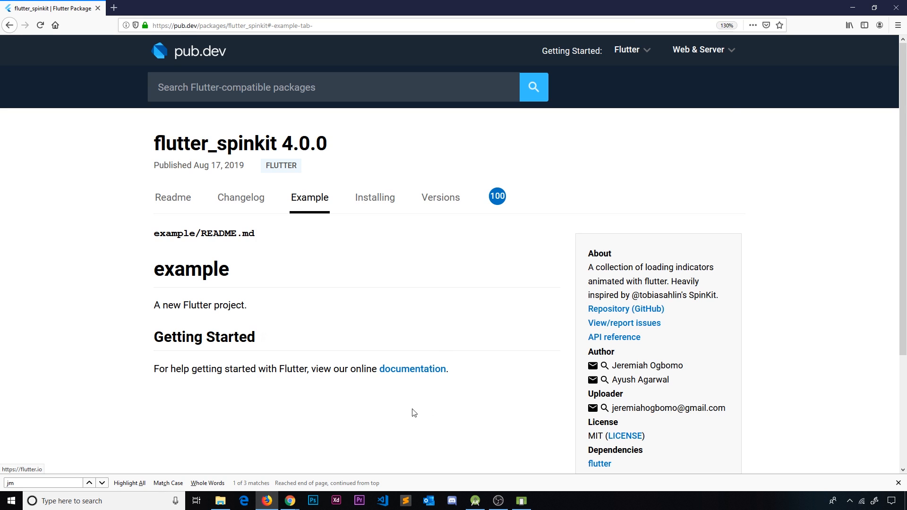
{"action": "left_click", "coordinate": [172, 198]}
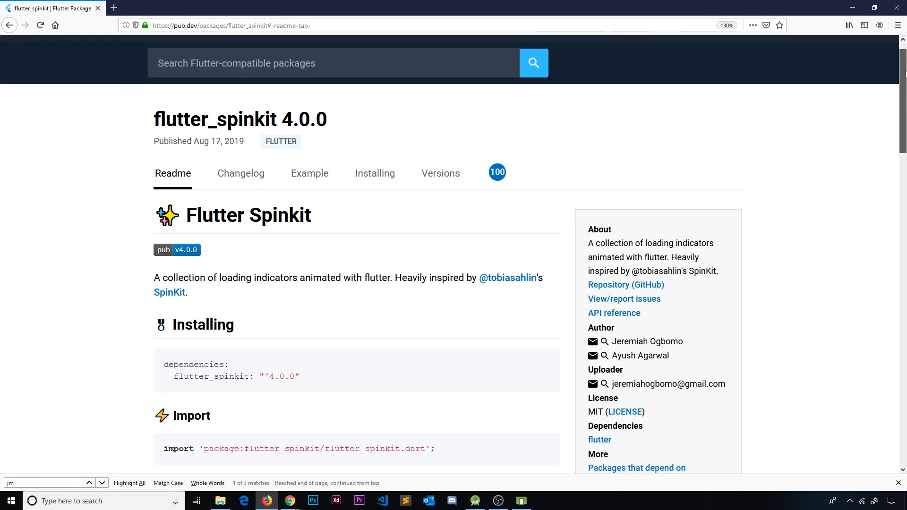
{"action": "scroll", "scroll_direction": "down", "scroll_amount": 3}
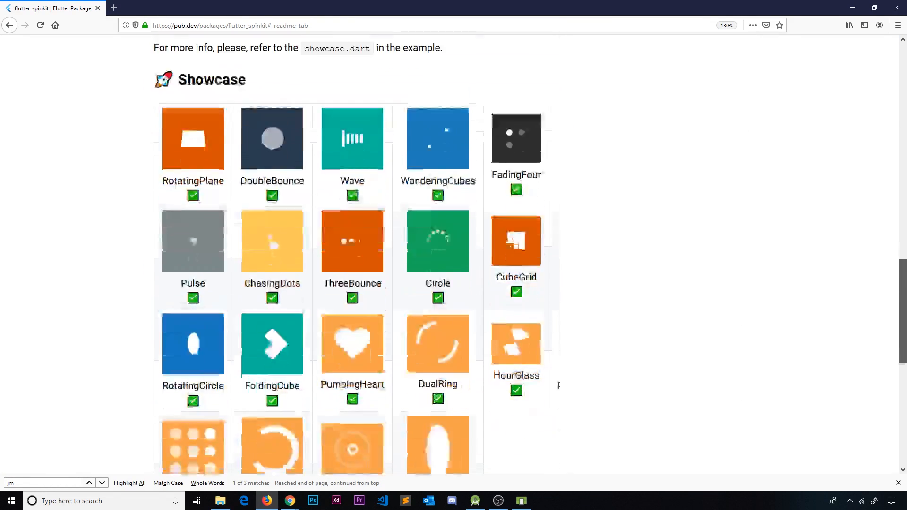
{"action": "scroll", "scroll_direction": "up", "scroll_amount": 3}
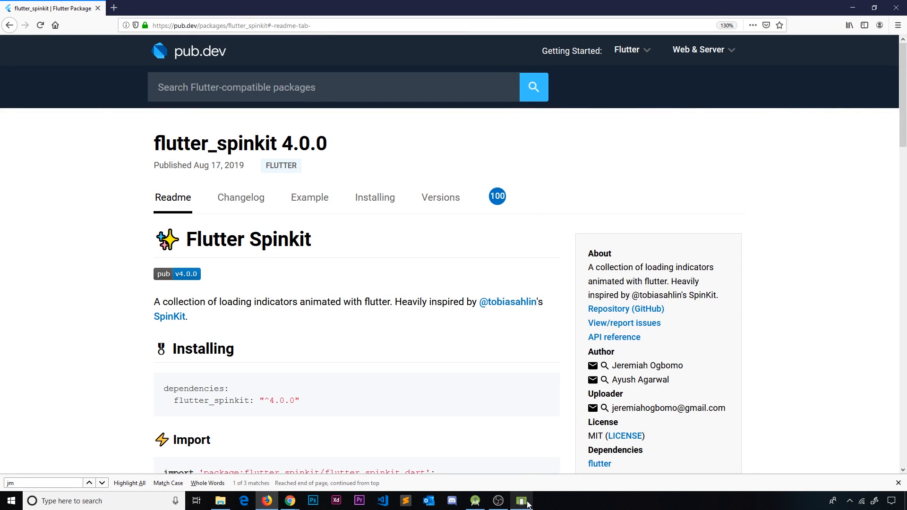
{"action": "left_click", "coordinate": [520, 501]}
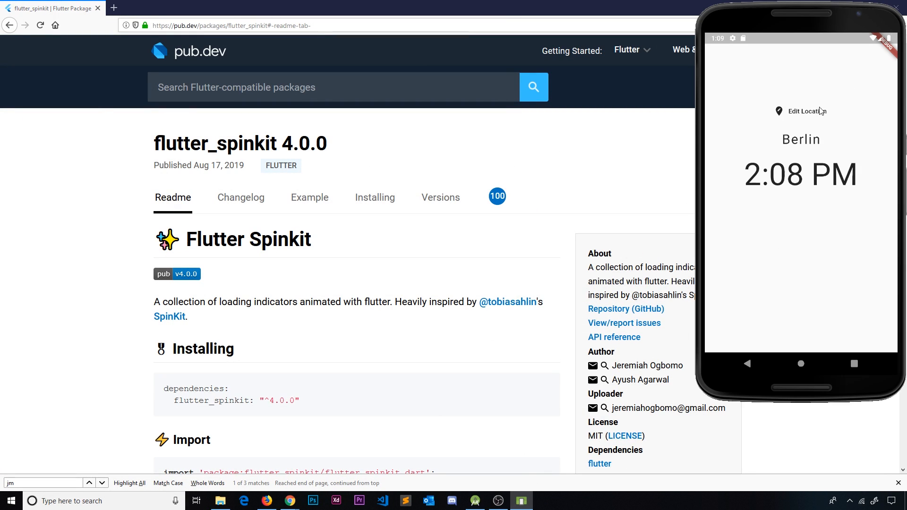
{"action": "mouse_move", "coordinate": [793, 277]}
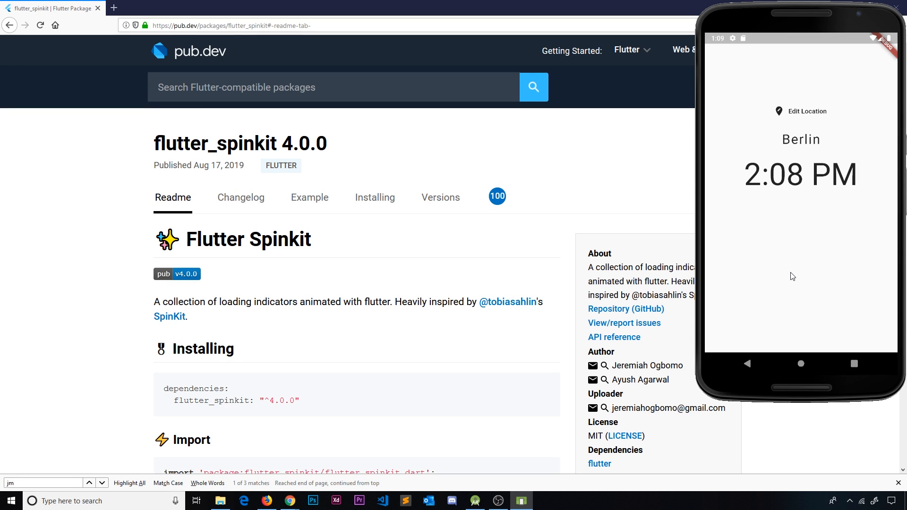
{"action": "mouse_move", "coordinate": [818, 173]}
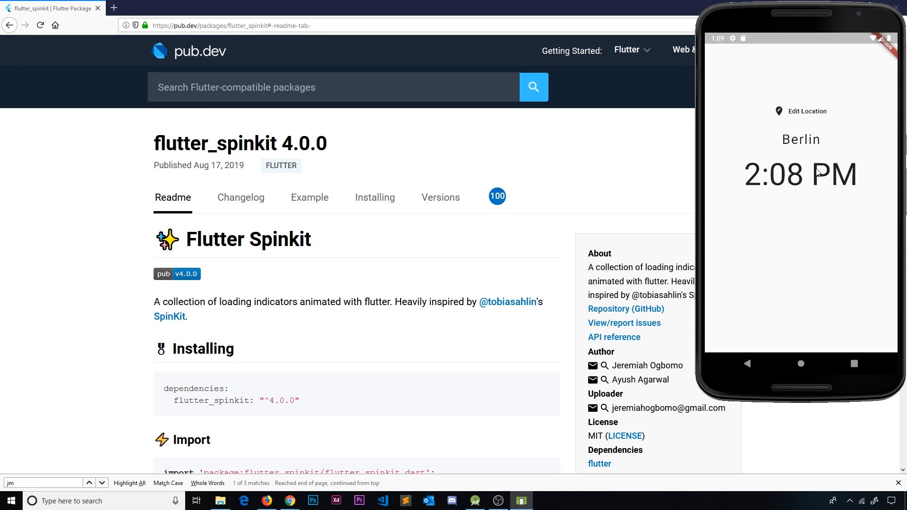